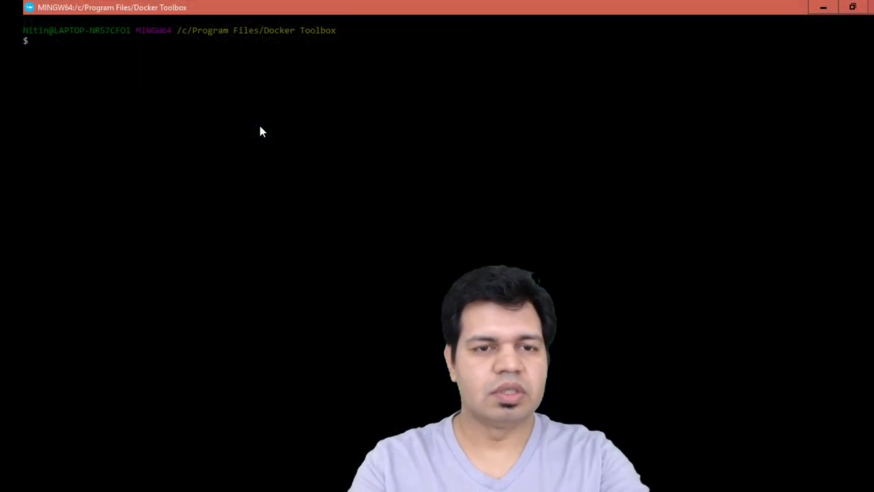
- Run docker images --help to print the command's usage and full options list
type("doc")
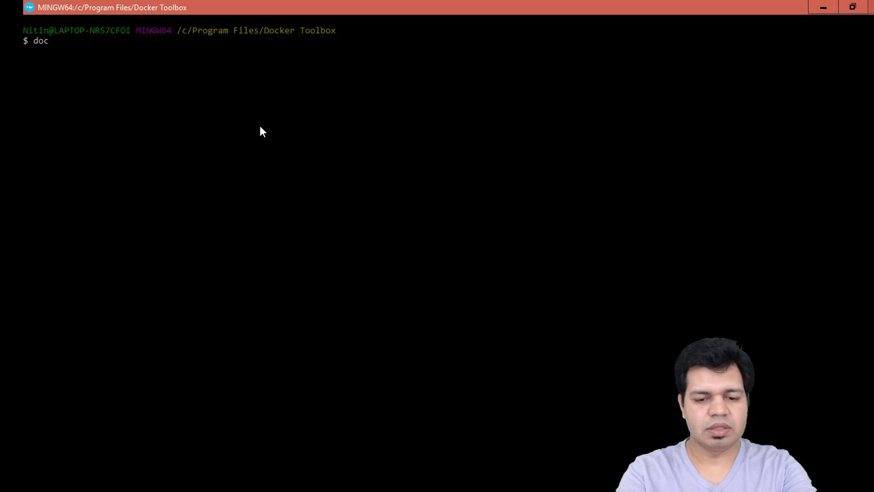
type("ker images")
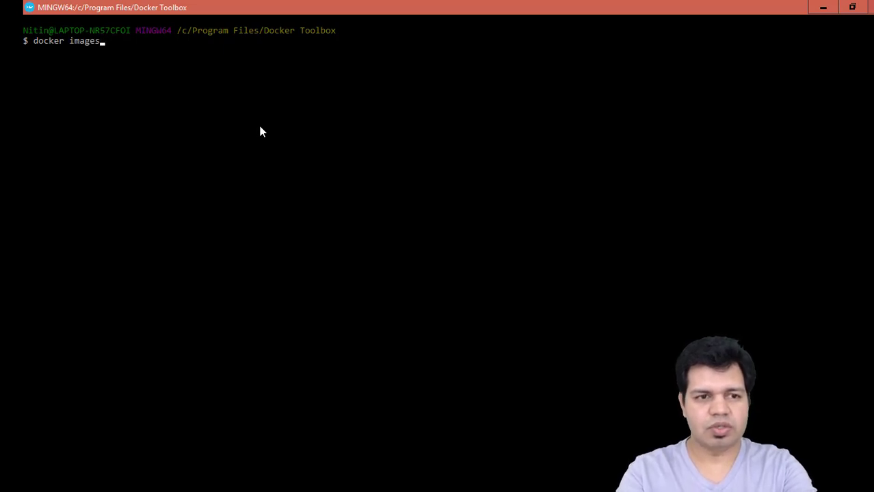
type("--help")
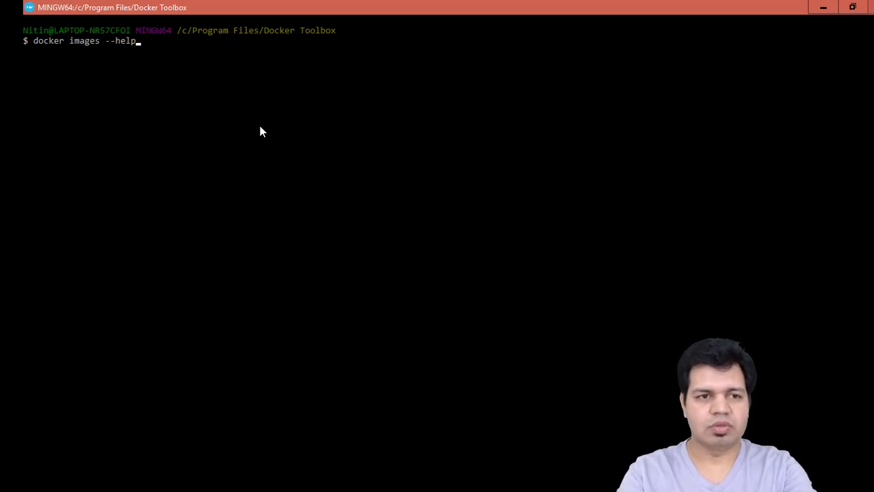
key("Return")
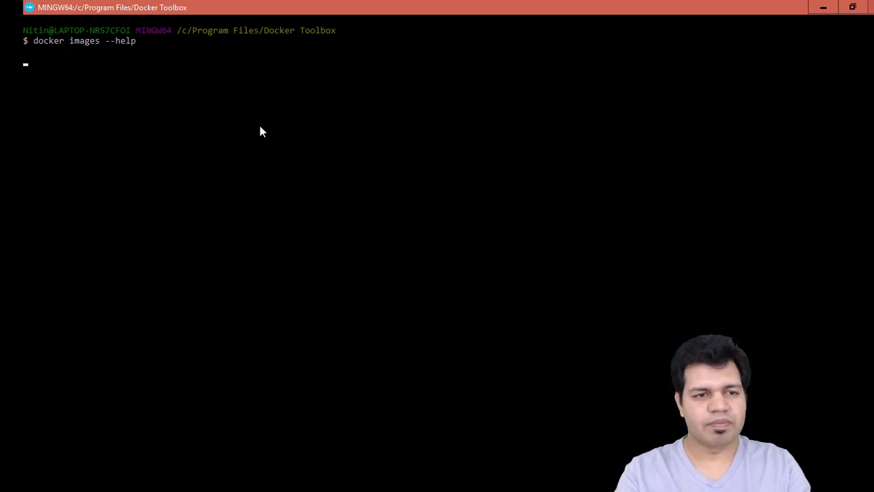
key("Return")
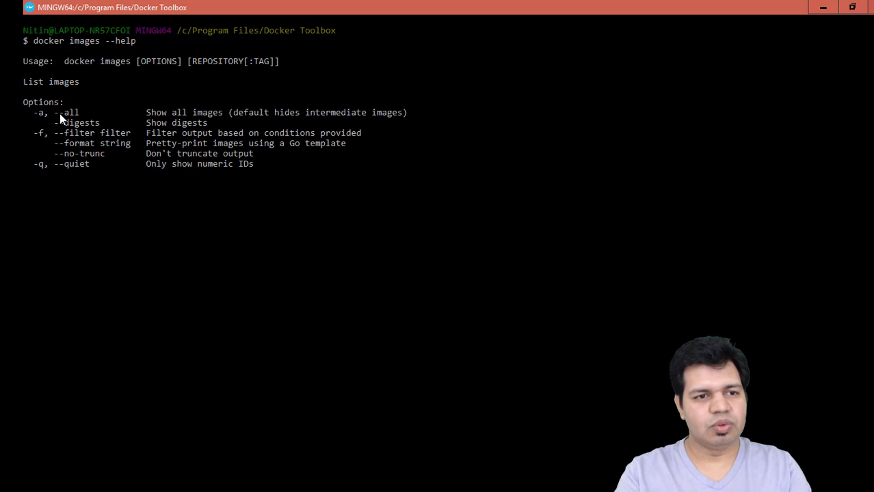
key("Return")
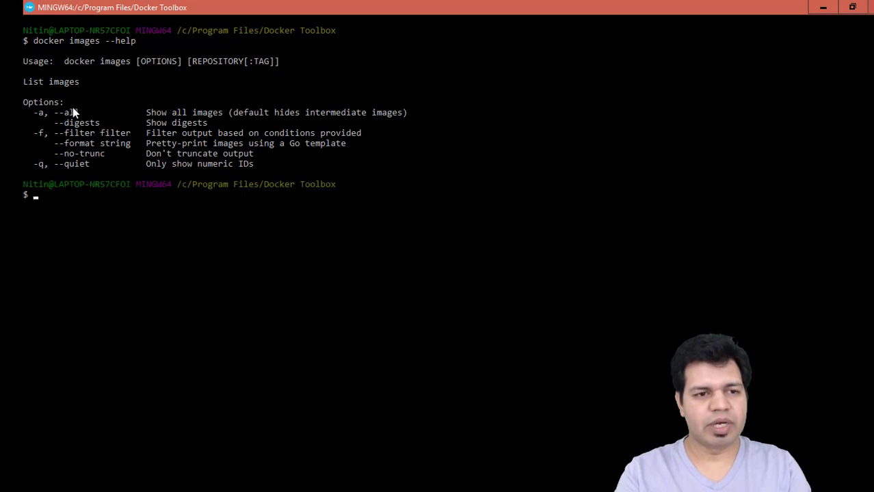
mouse_move(65, 118)
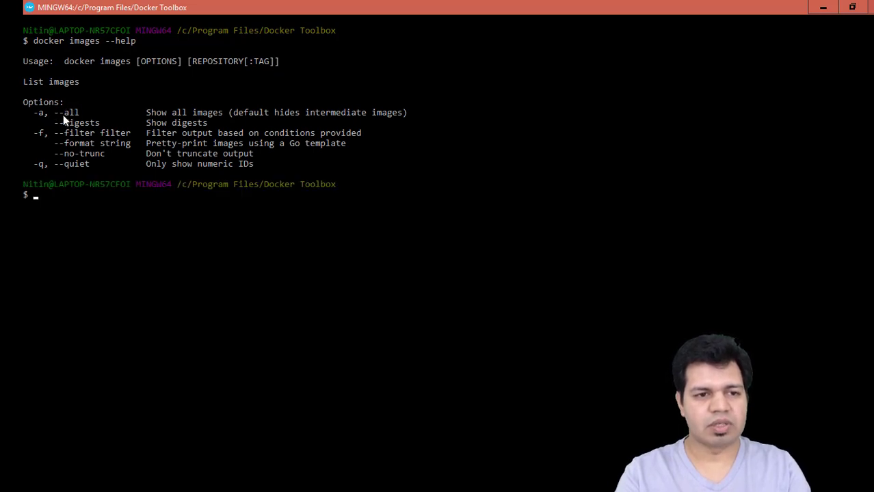
mouse_move(91, 113)
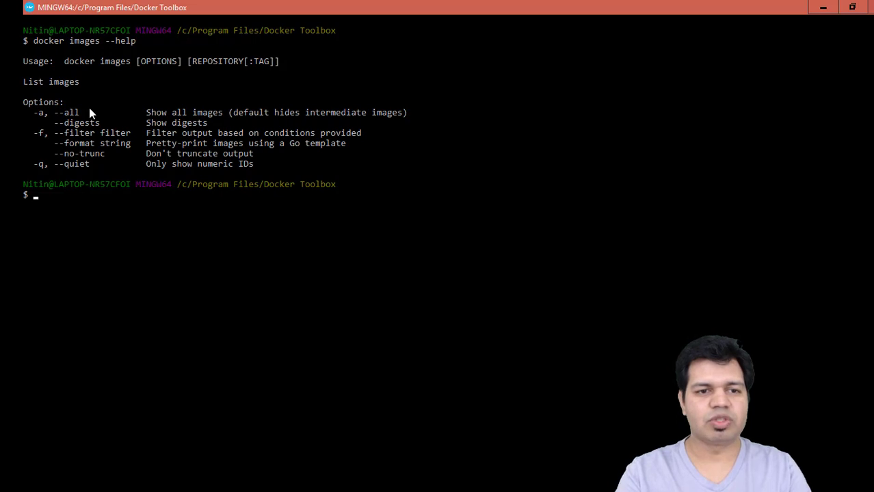
mouse_move(238, 116)
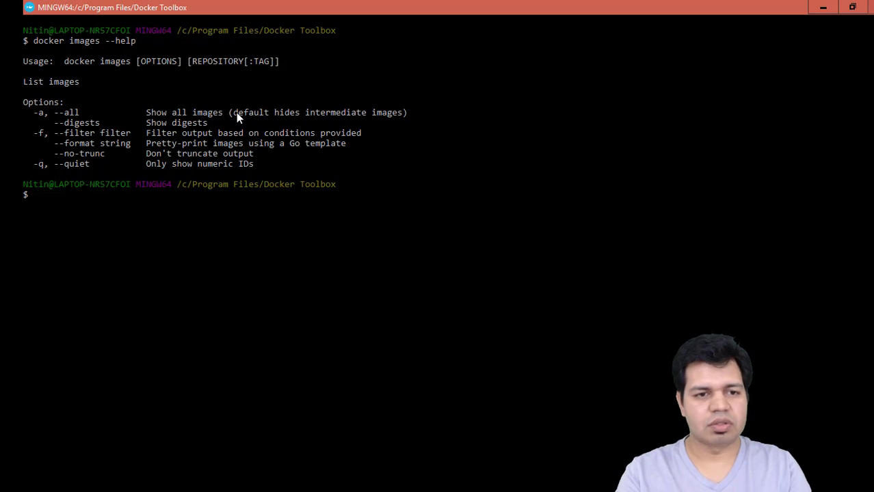
mouse_move(154, 184)
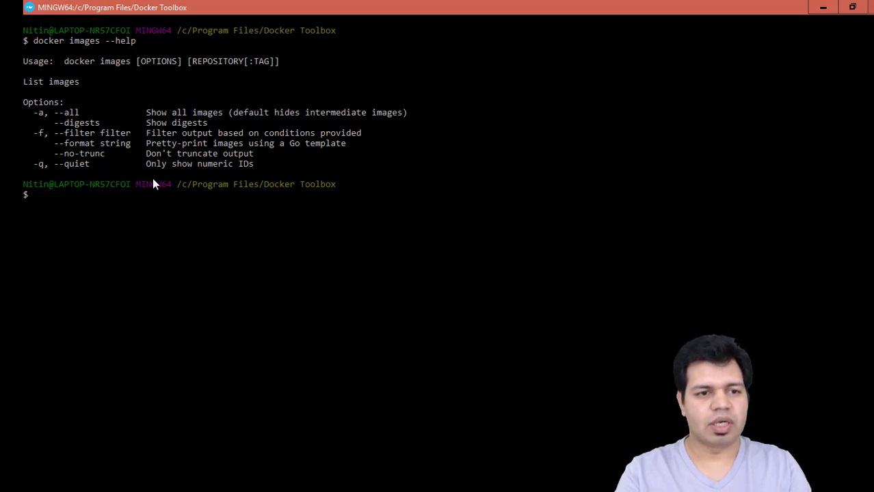
mouse_move(63, 126)
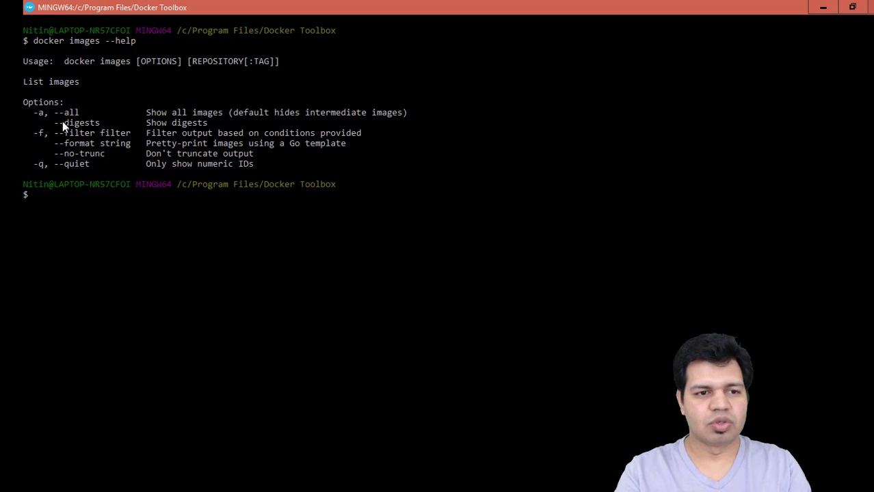
mouse_move(194, 222)
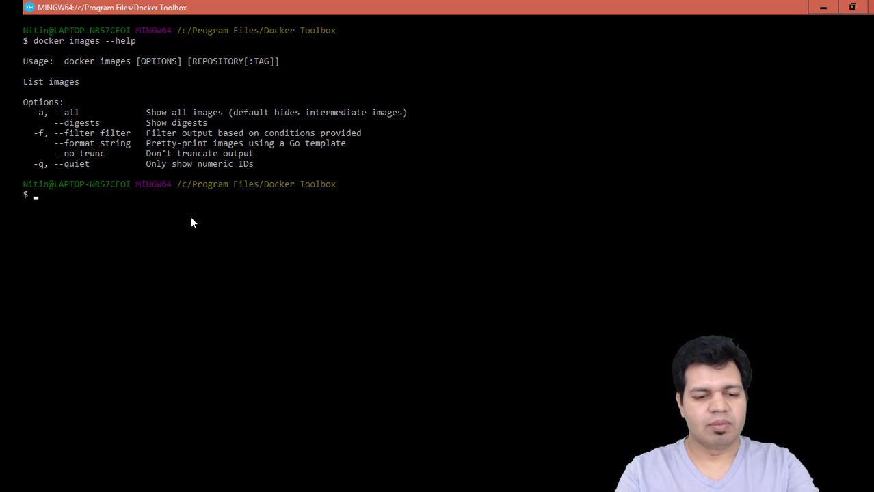
- Run docker images, which returns only column headings since no images exist yet
type("docker images")
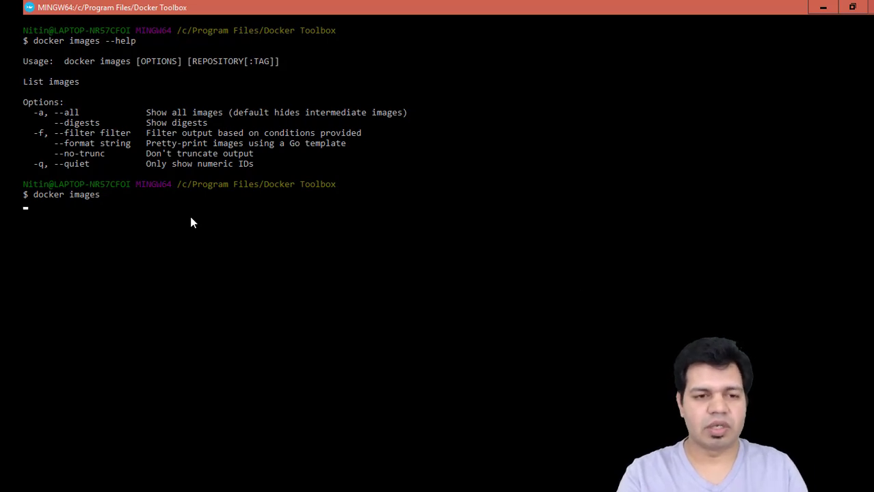
key("Return")
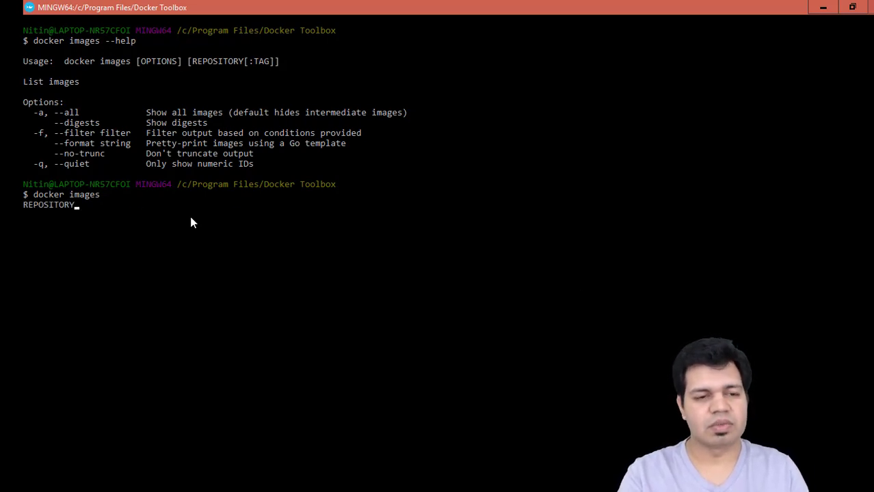
key("Return")
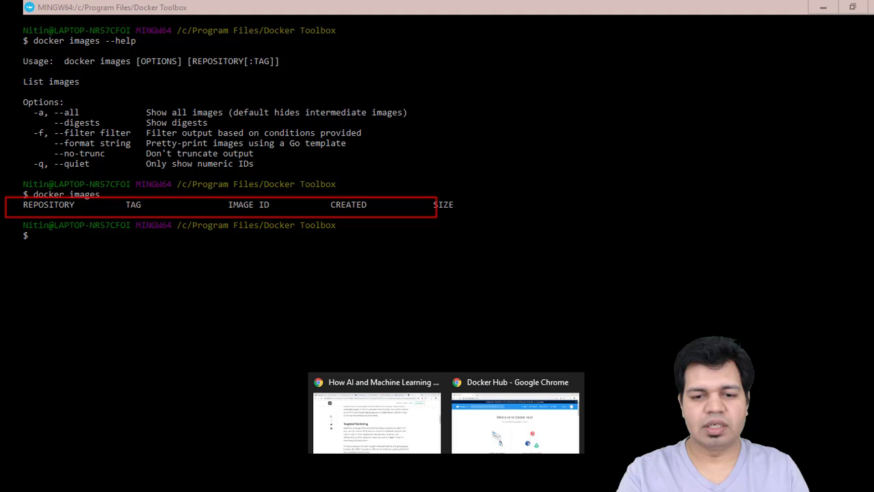
- Switch from the terminal to the Docker Hub welcome page in Chrome
left_click(514, 417)
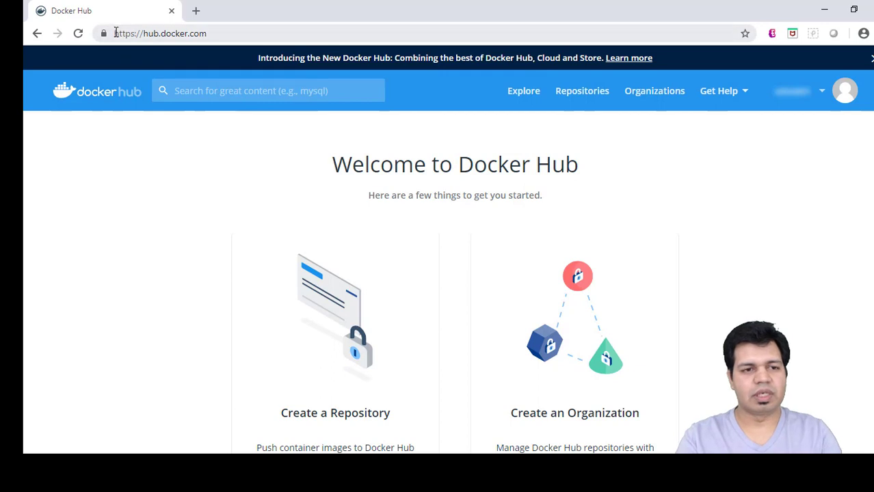
mouse_move(208, 33)
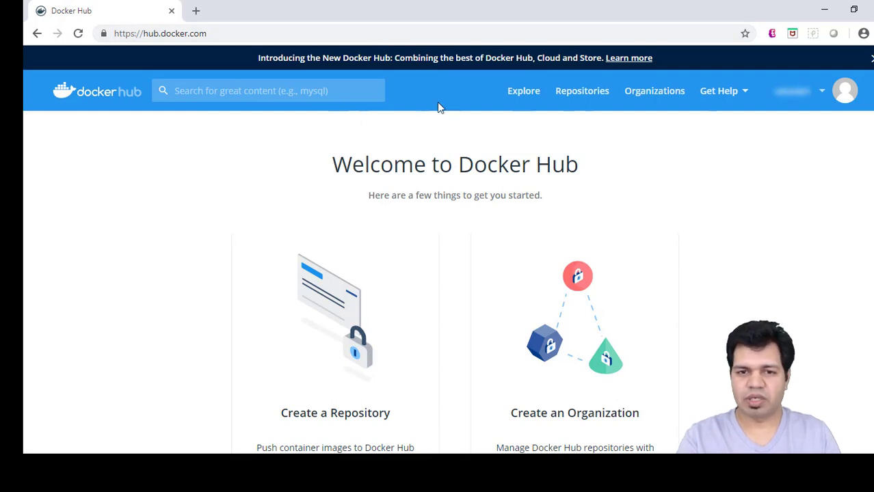
mouse_move(523, 90)
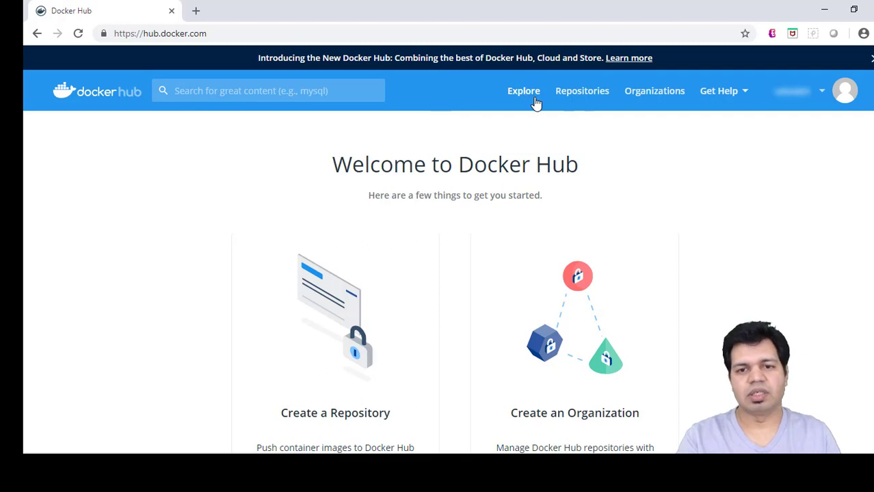
mouse_move(530, 103)
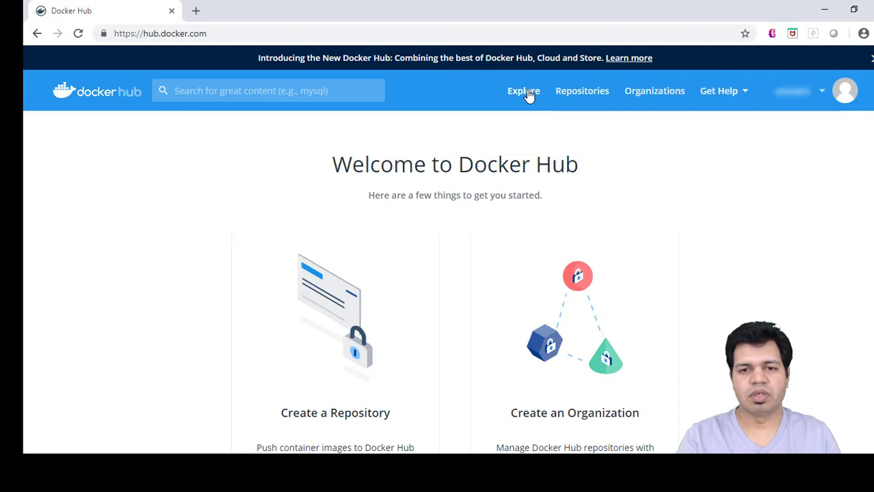
left_click(523, 90)
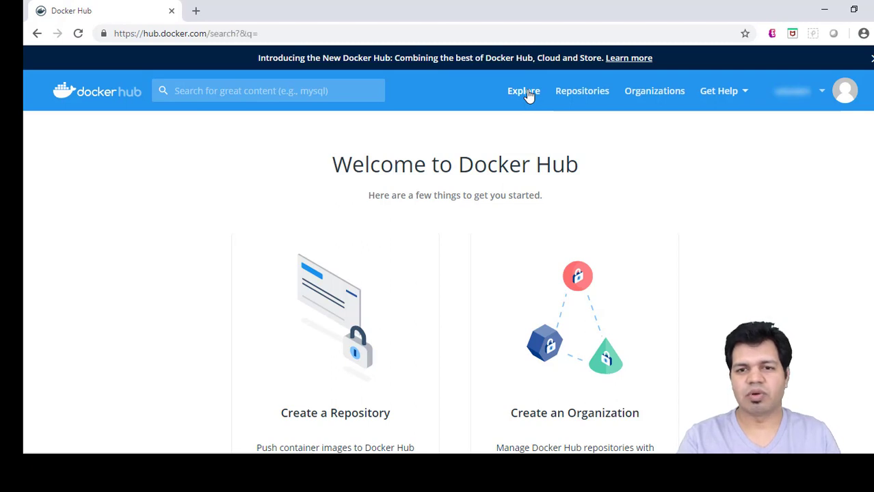
mouse_move(773, 125)
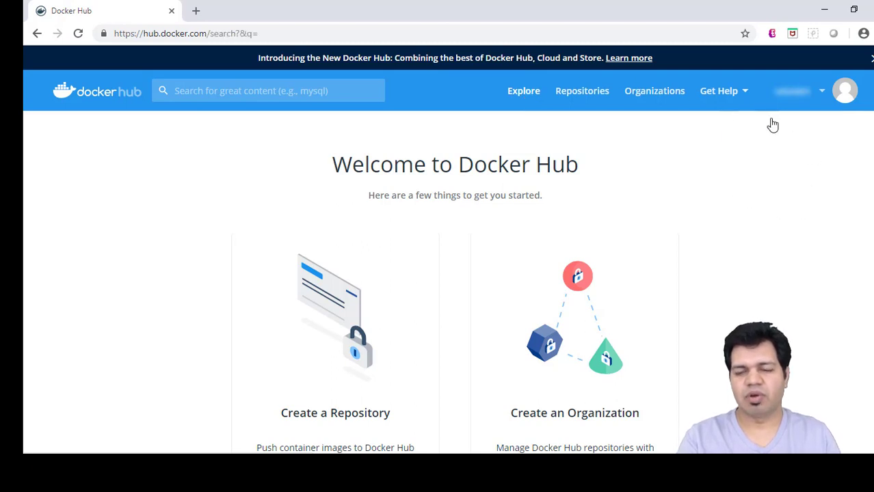
mouse_move(790, 118)
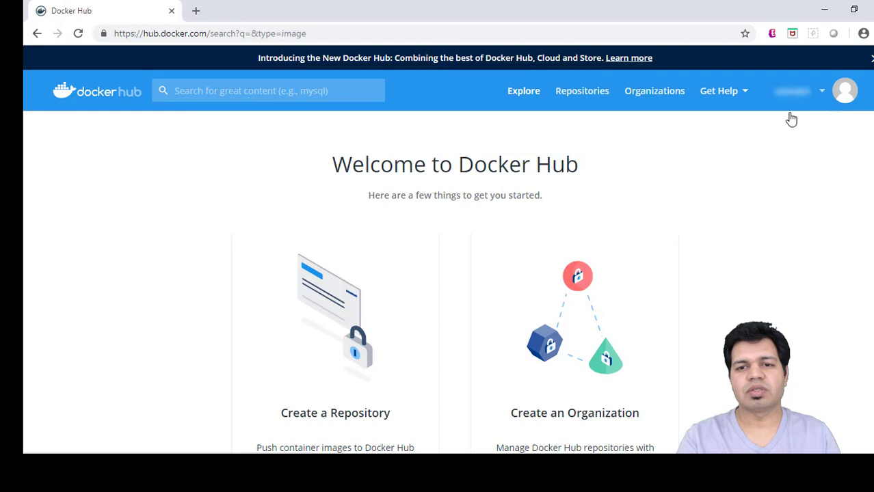
mouse_move(741, 136)
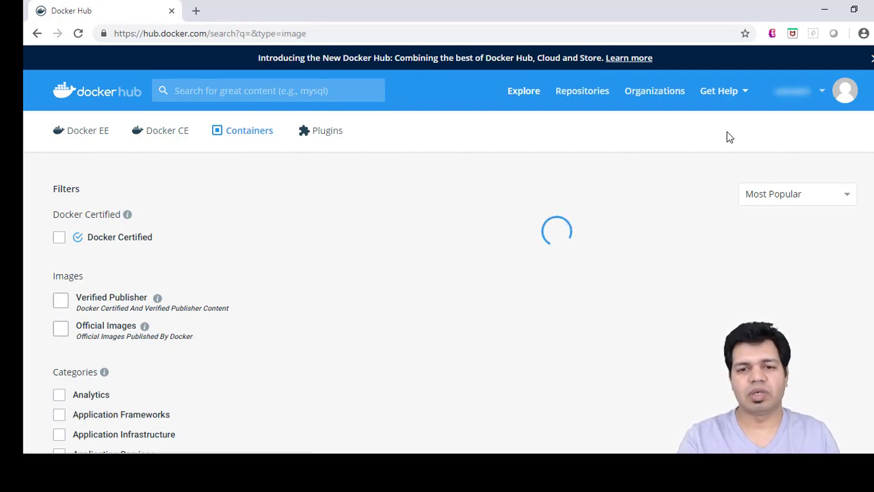
mouse_move(537, 140)
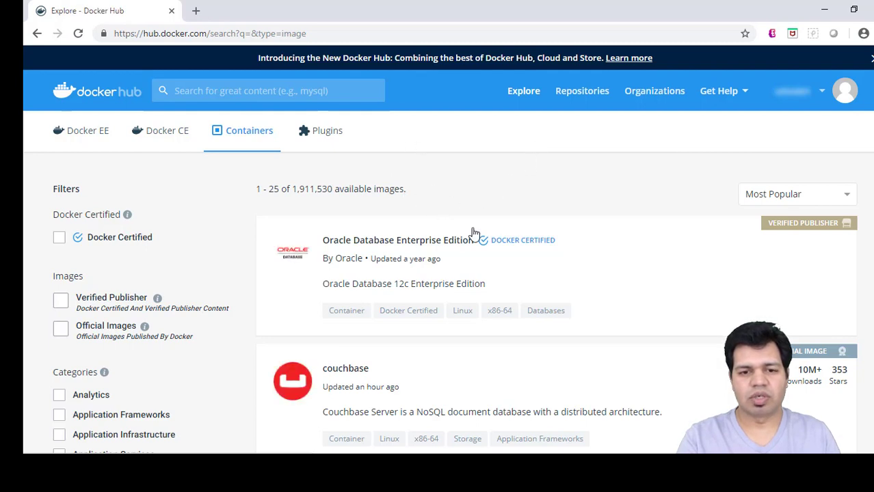
mouse_move(785, 237)
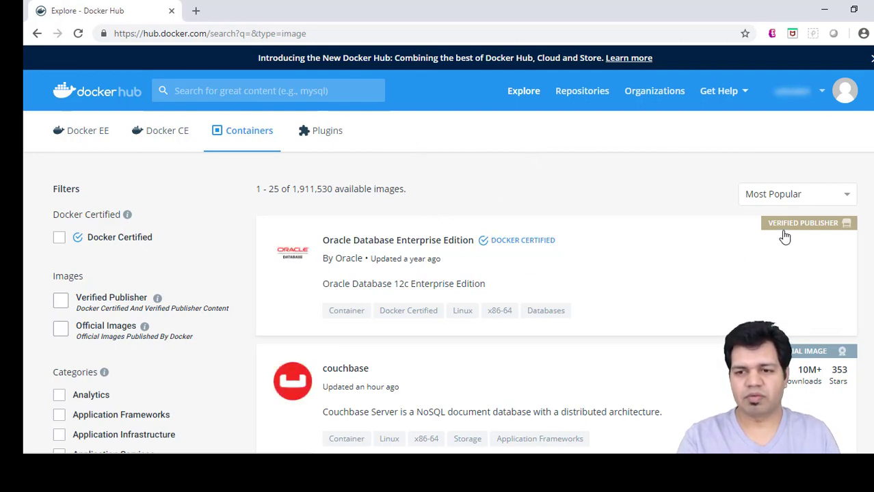
mouse_move(705, 309)
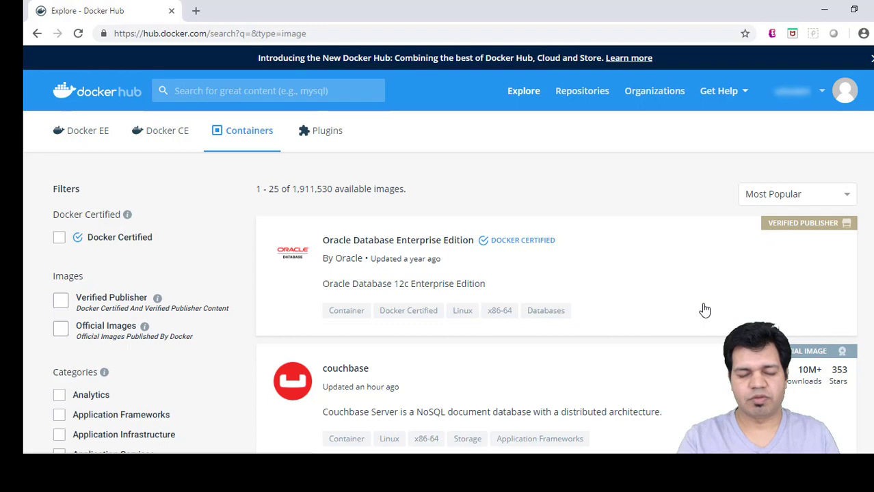
scroll("down", 3)
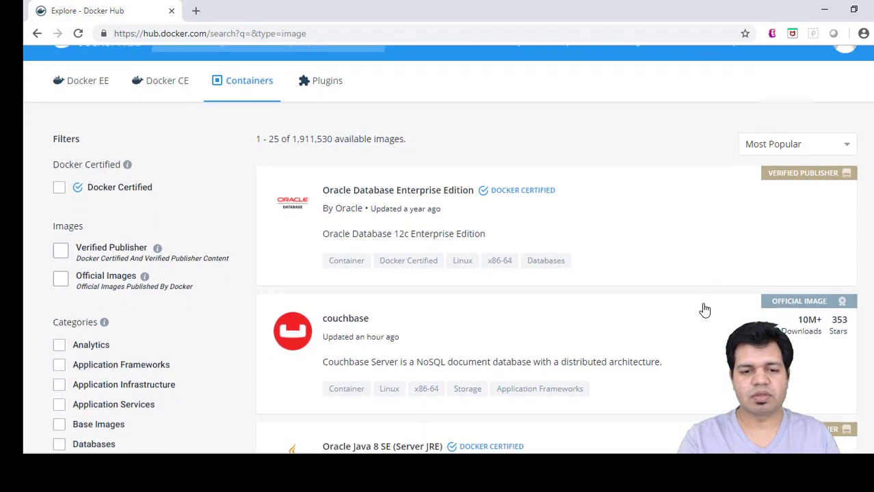
scroll("up", 3)
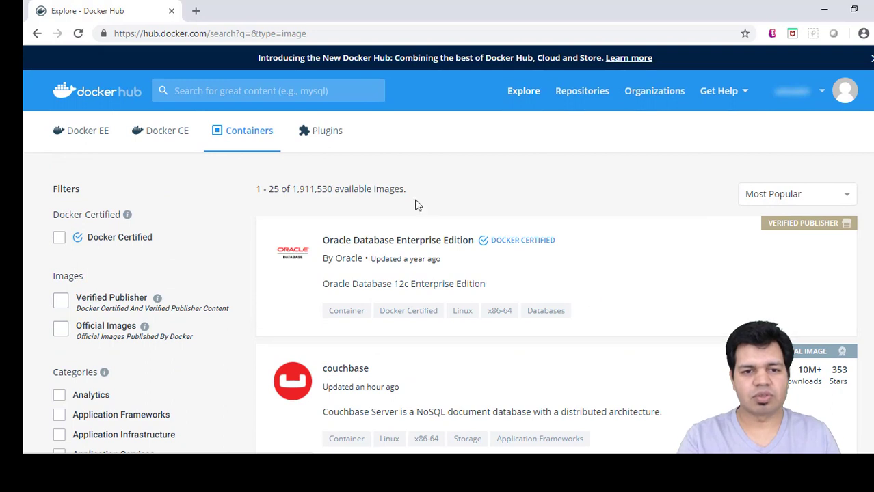
left_click(267, 90)
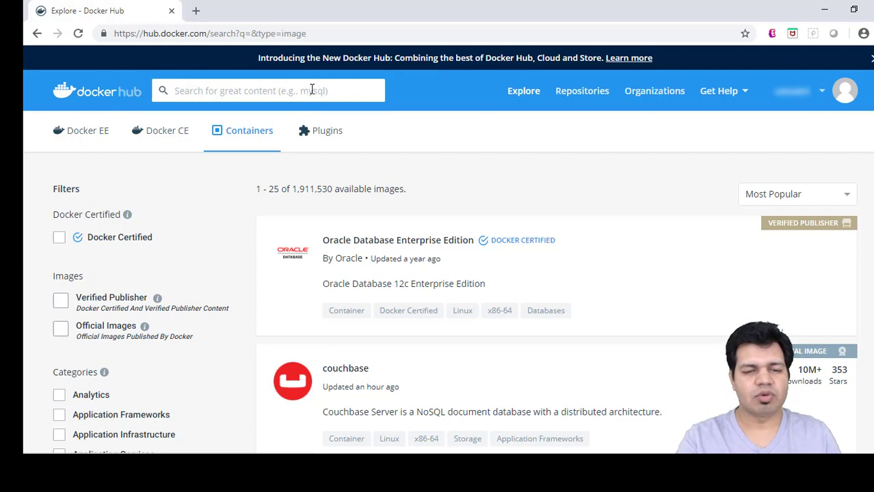
mouse_move(329, 91)
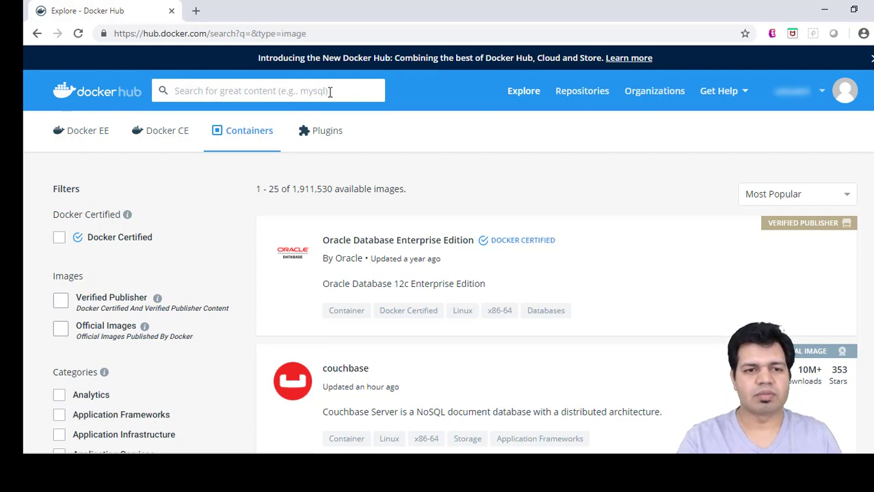
- Search Docker Hub for ubuntu images
type("ubuntu")
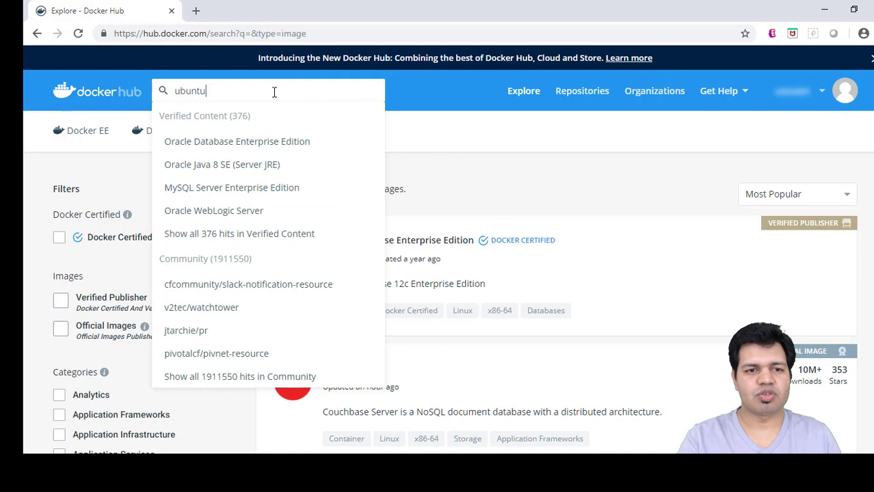
key("Return")
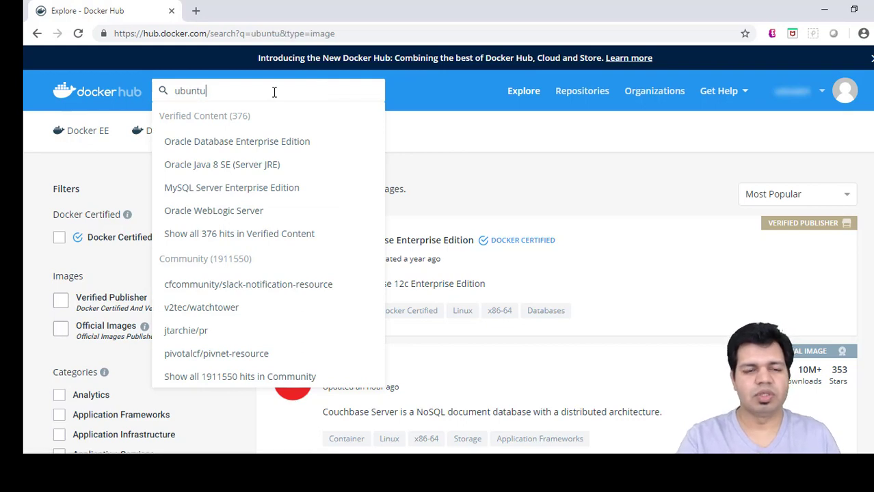
mouse_move(513, 151)
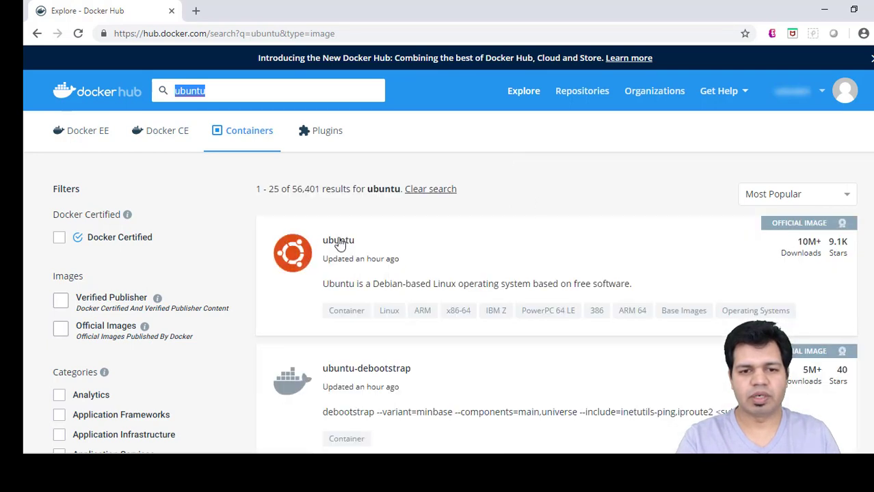
mouse_move(393, 283)
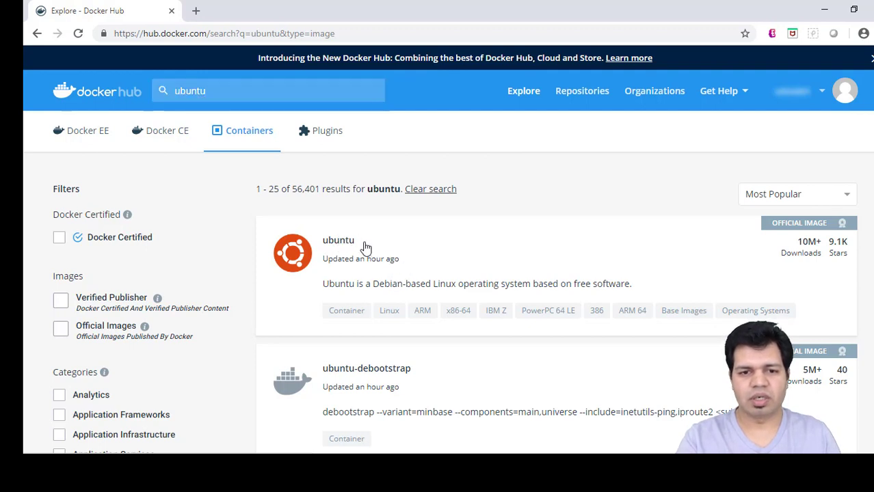
- Open the official ubuntu image page and scroll to its description, dismissing the Pages Unresponsive warnings
left_click(338, 240)
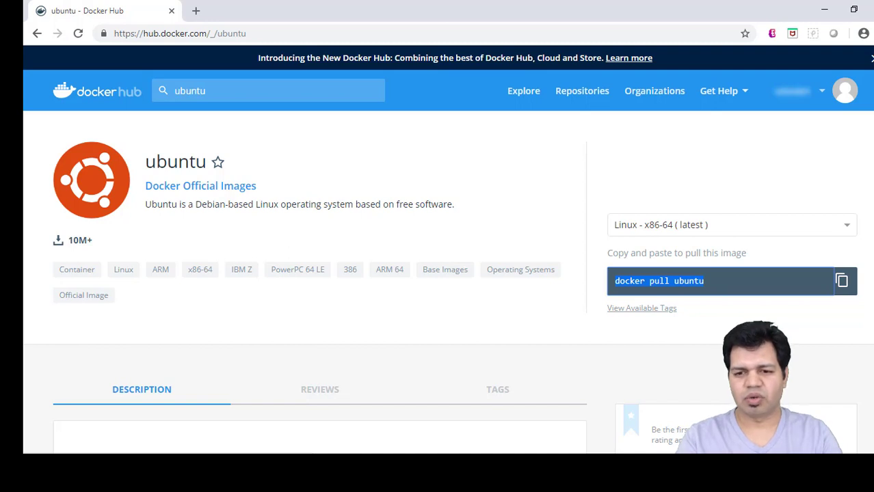
mouse_move(654, 346)
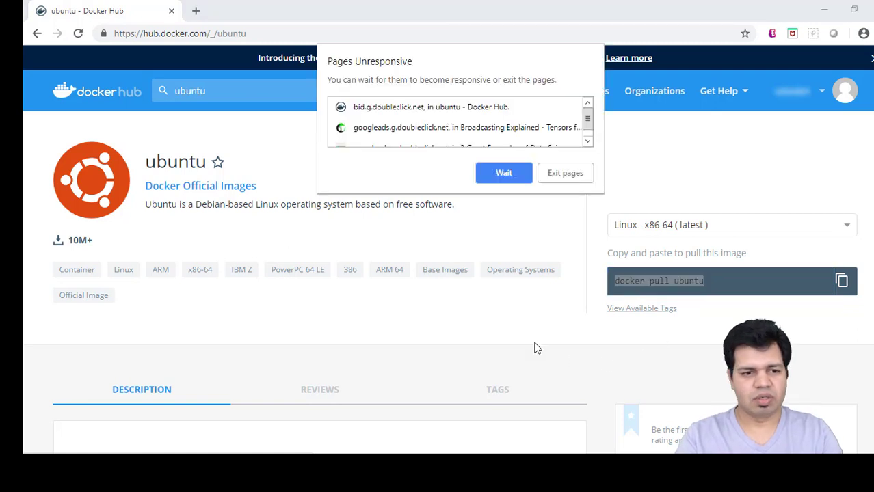
left_click(503, 173)
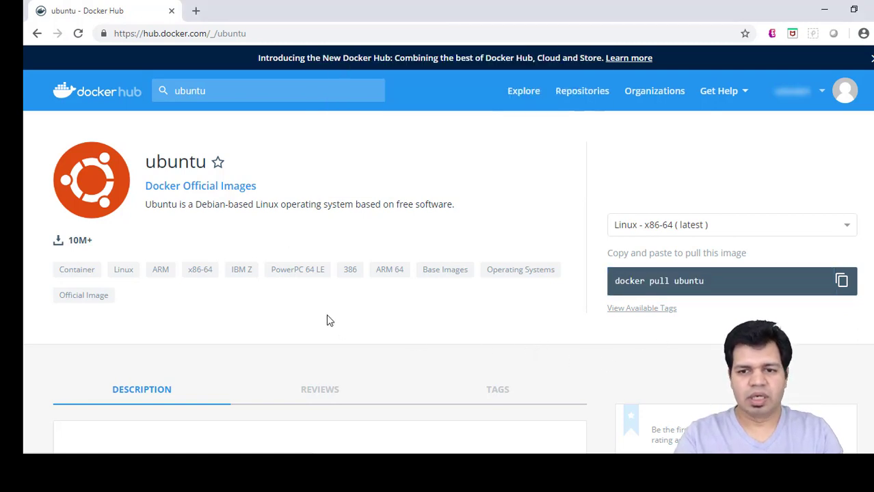
mouse_move(554, 318)
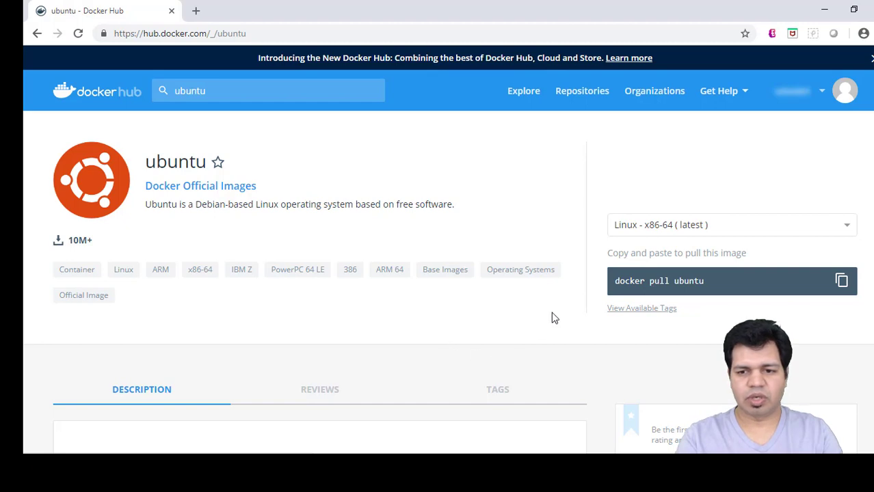
scroll("down", 3)
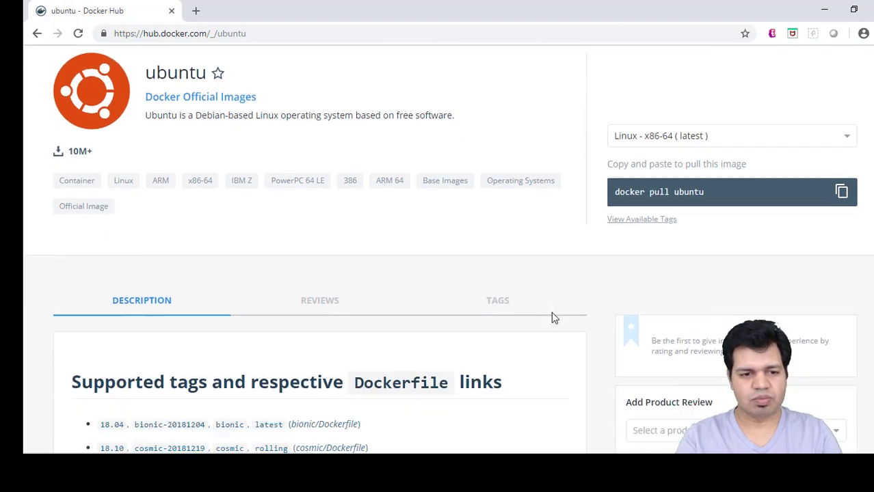
scroll("down", 3)
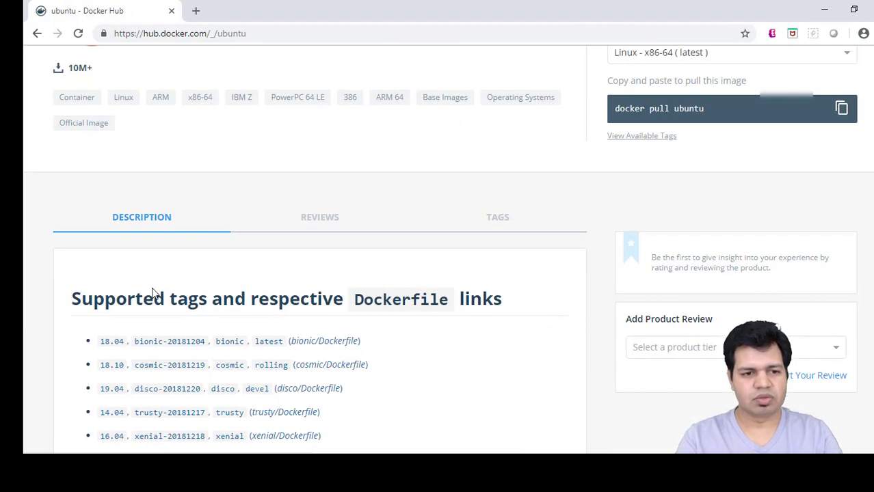
mouse_move(386, 308)
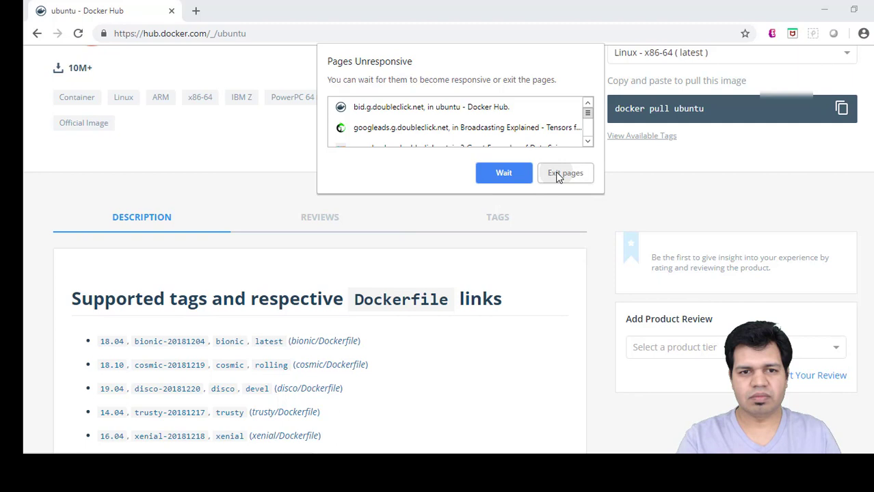
left_click(565, 172)
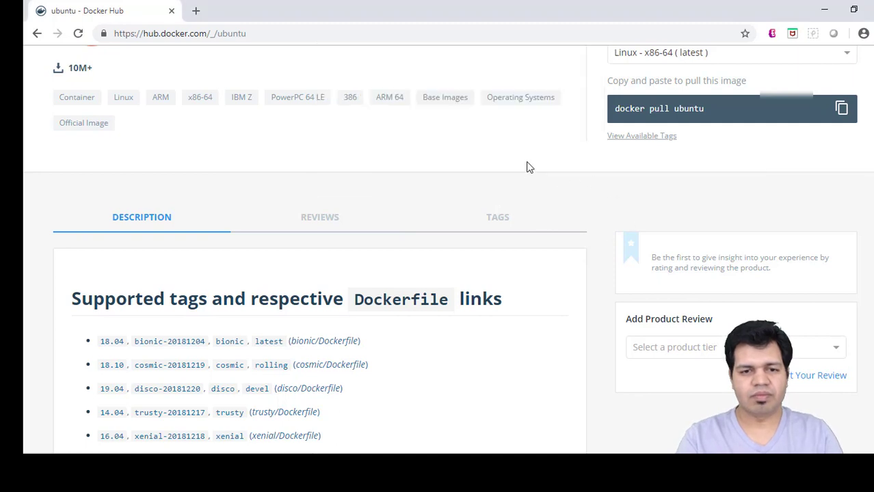
mouse_move(329, 308)
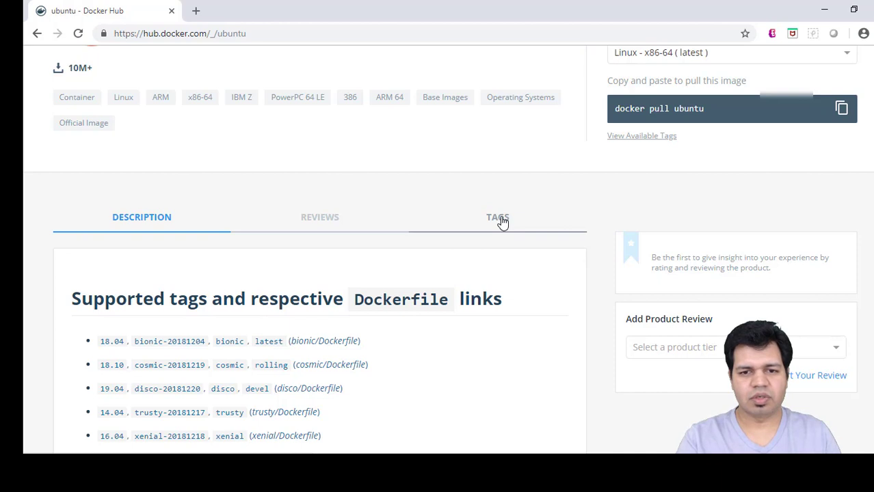
- View the ubuntu image's full Tags list, then return to the Description with its supported tags and Dockerfile links
left_click(497, 217)
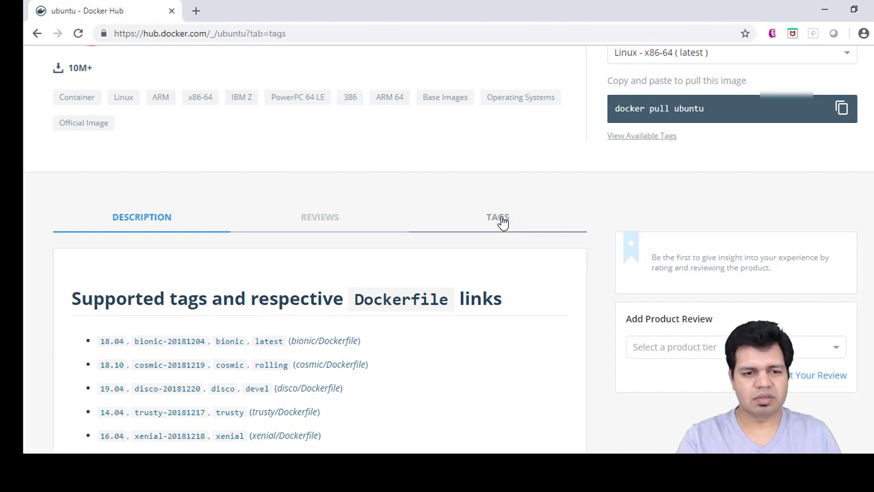
left_click(497, 216)
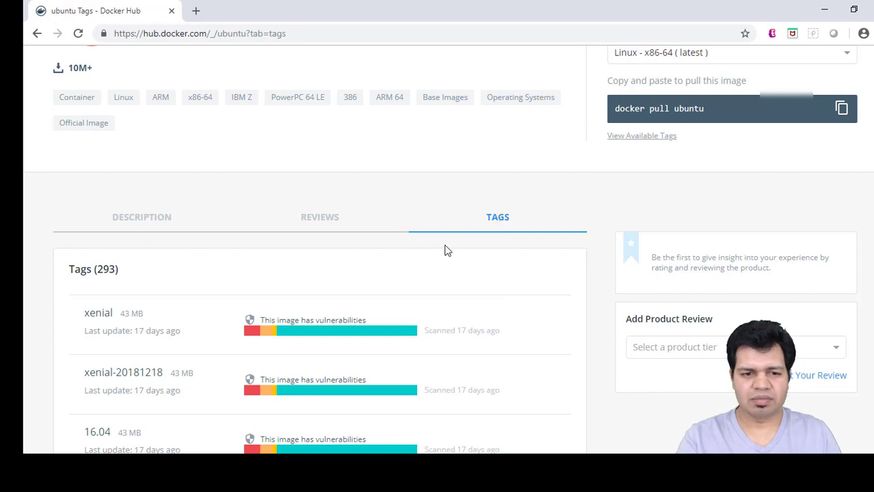
scroll("down", 3)
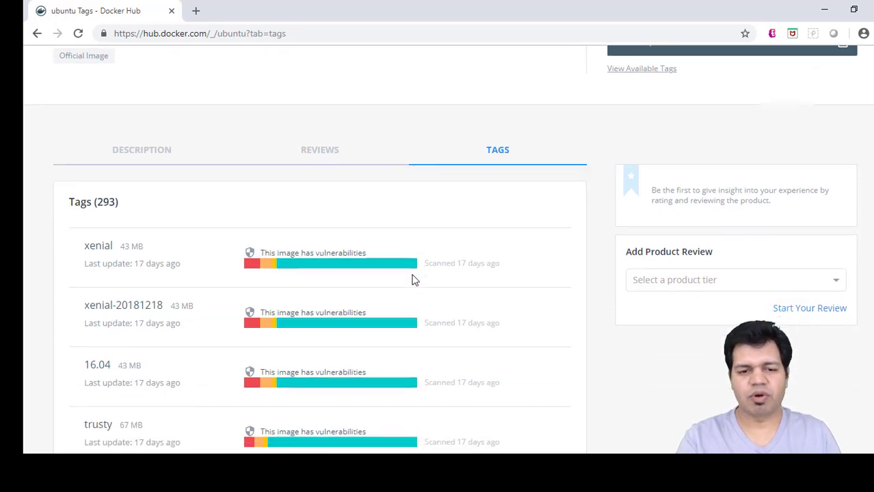
scroll("up", 3)
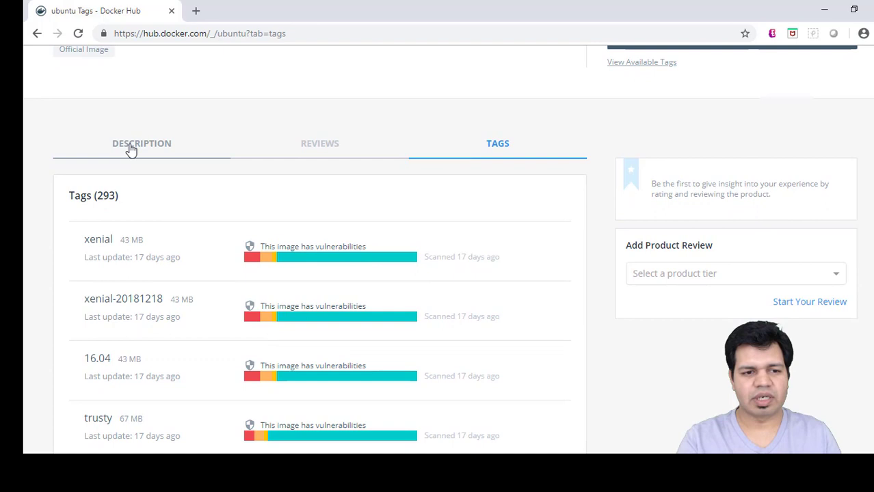
left_click(142, 143)
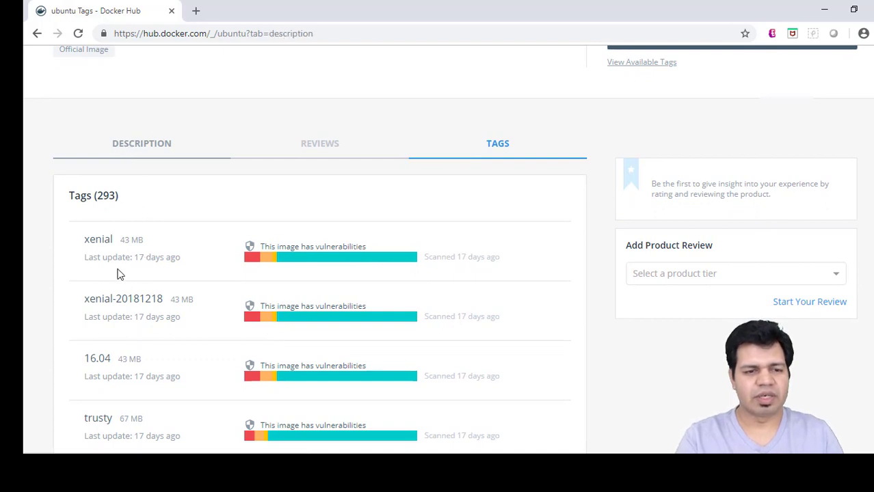
left_click(141, 143)
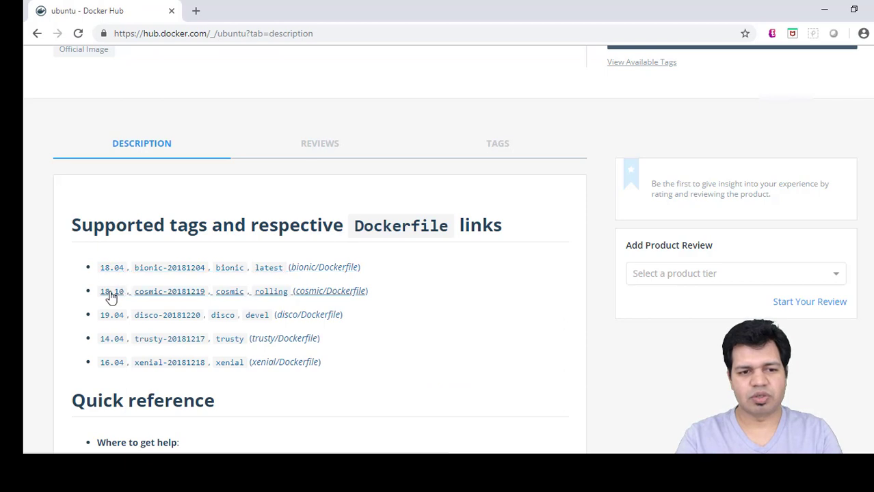
mouse_move(127, 290)
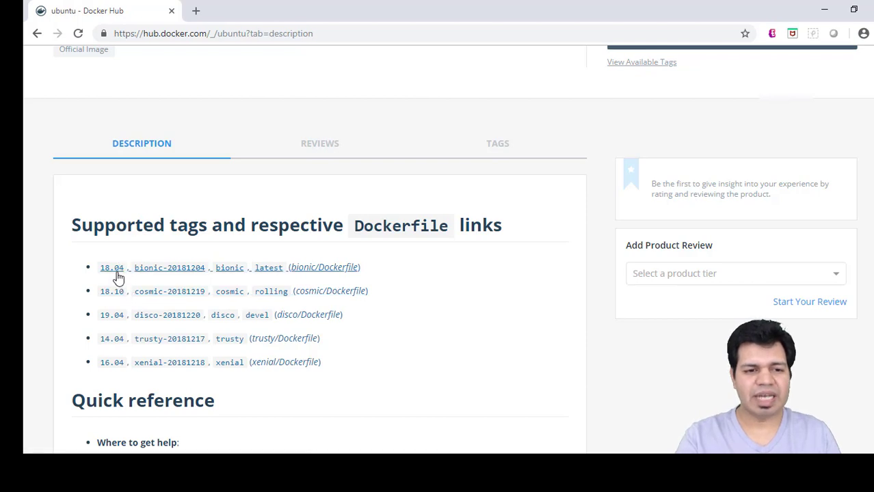
mouse_move(110, 284)
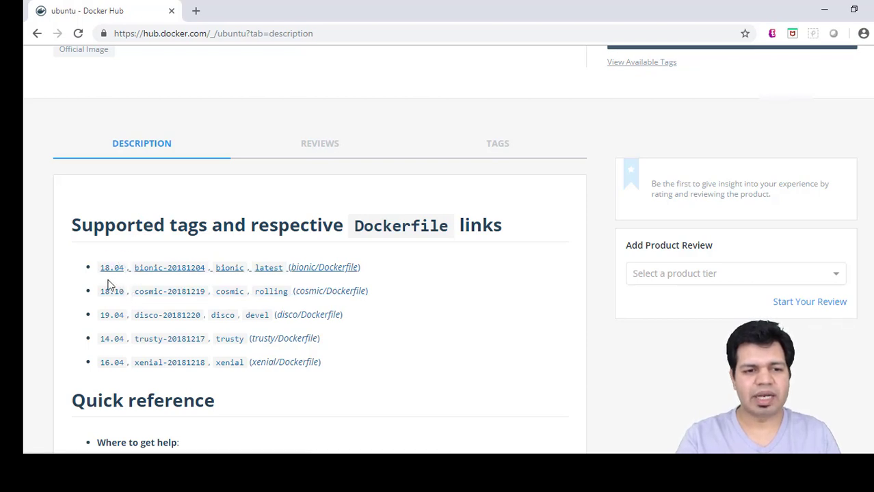
mouse_move(312, 259)
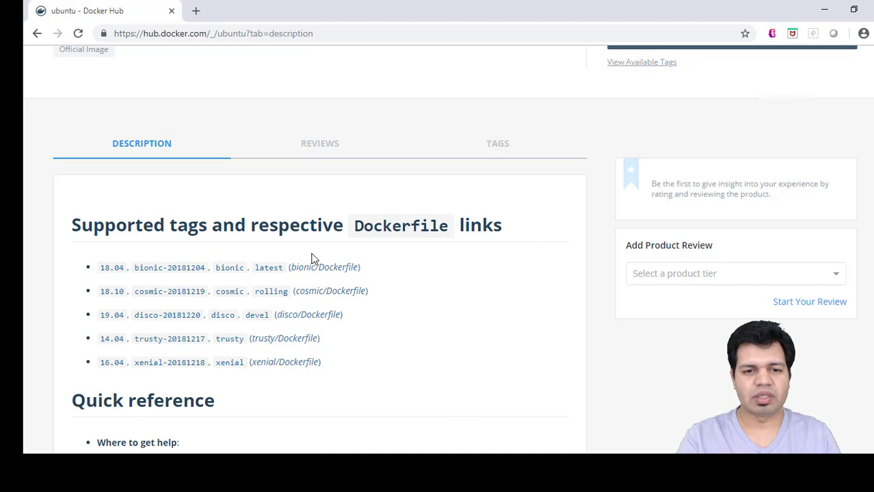
mouse_move(512, 334)
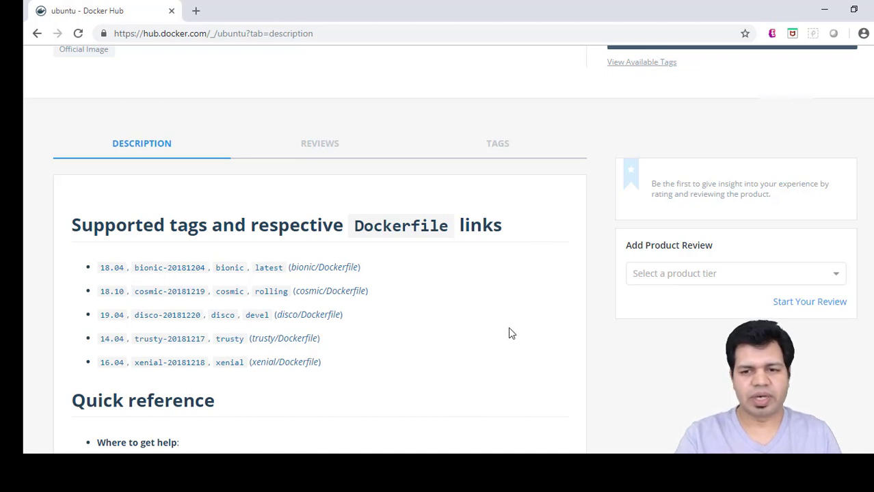
mouse_move(614, 358)
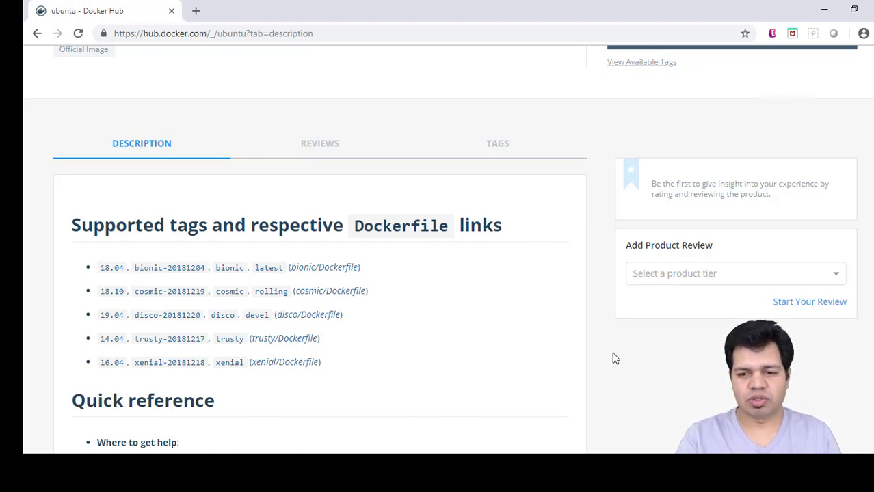
mouse_move(636, 429)
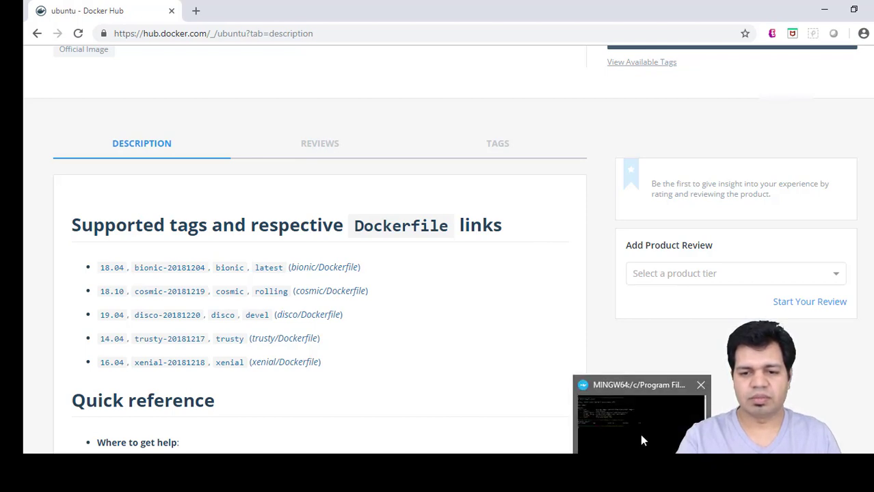
- Switch back to the MINGW64 terminal and write docker pull ubuntu at the prompt
left_click(639, 415)
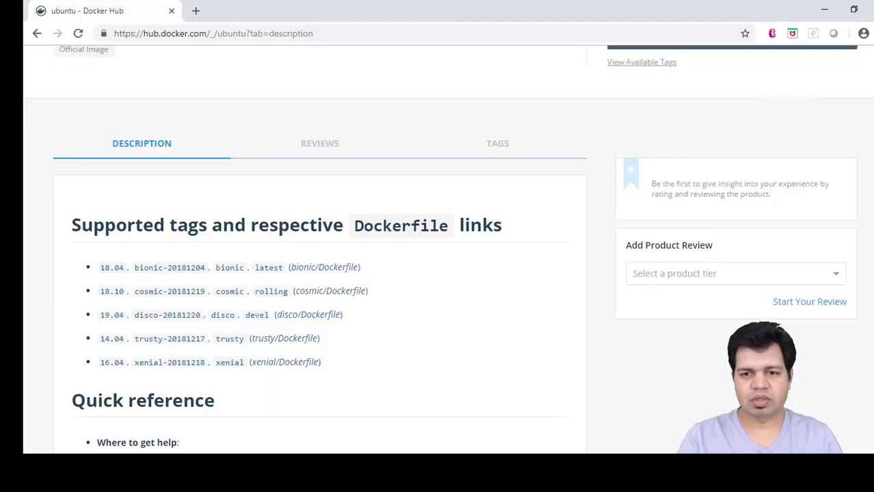
scroll("up", 3)
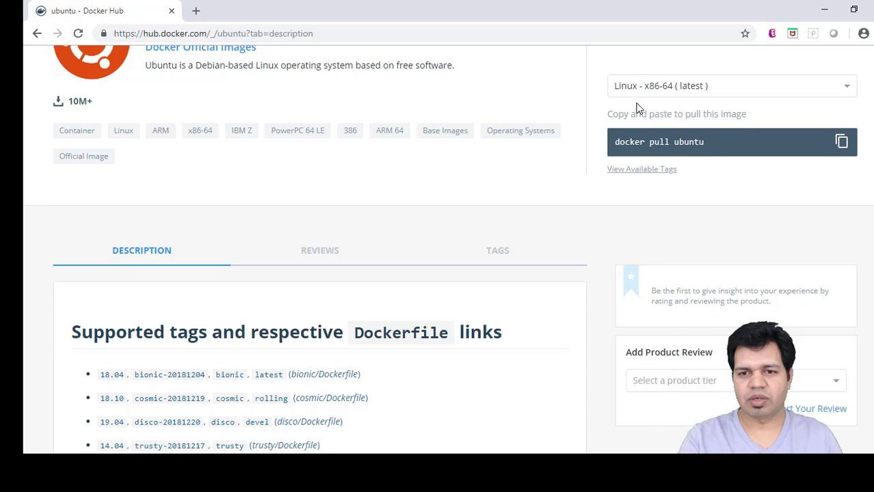
mouse_move(650, 195)
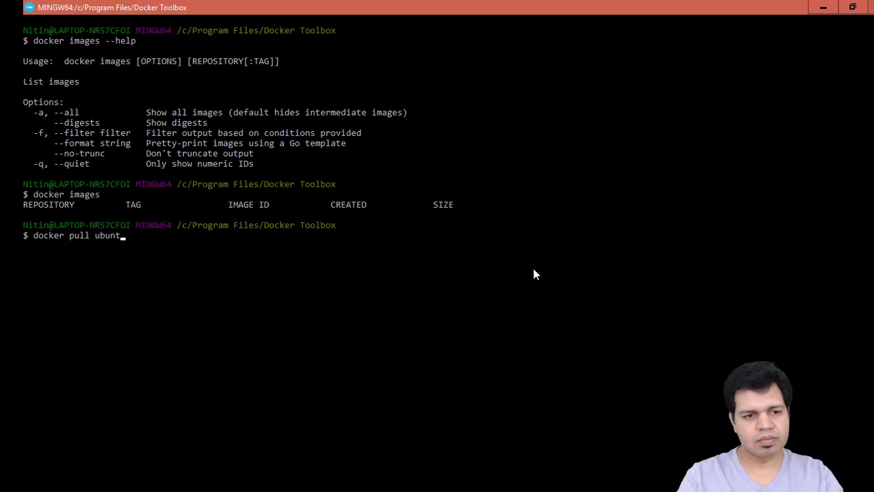
type("u")
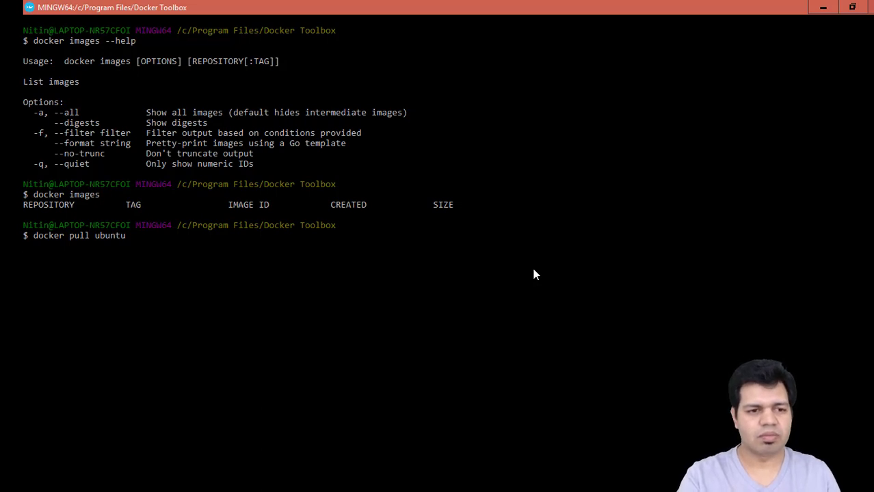
- Run docker pull ubuntu so the latest image's layers download from Docker Hub
key("Return")
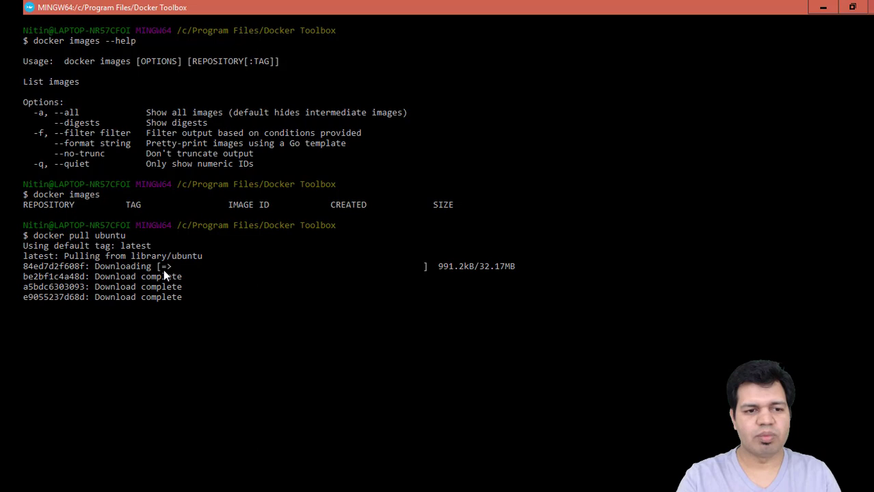
mouse_move(239, 330)
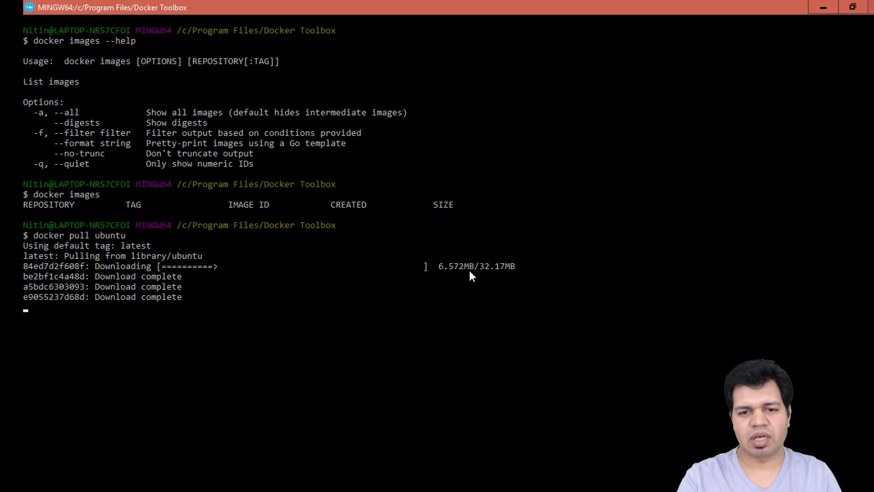
mouse_move(441, 288)
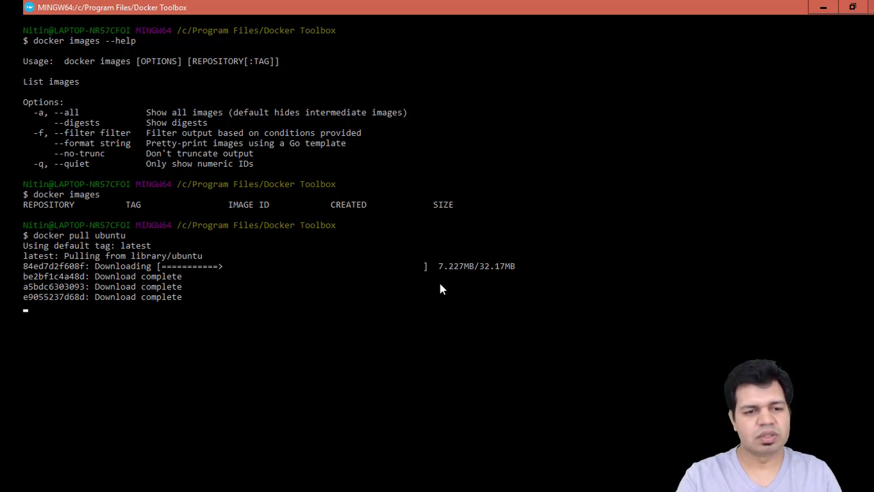
mouse_move(478, 279)
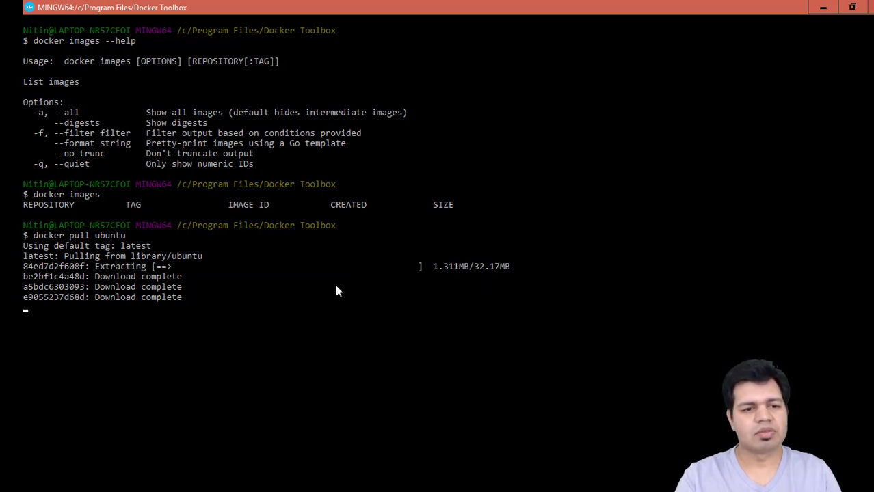
mouse_move(183, 283)
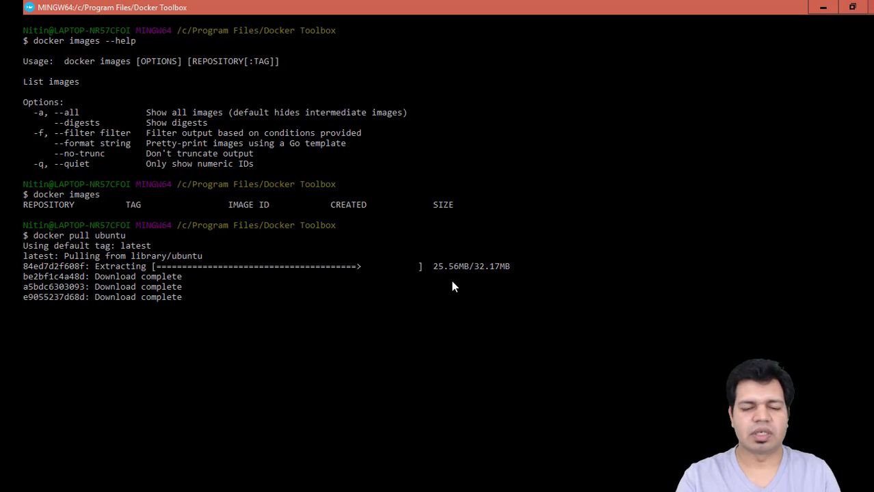
mouse_move(323, 290)
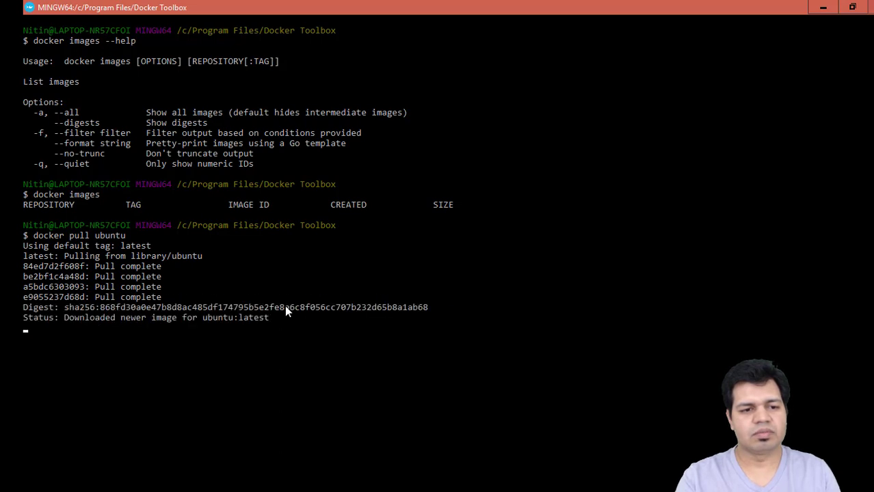
- Run docker image to list its subcommands, ahead of listing the pulled ubuntu latest image at 86.7MB
key("Return")
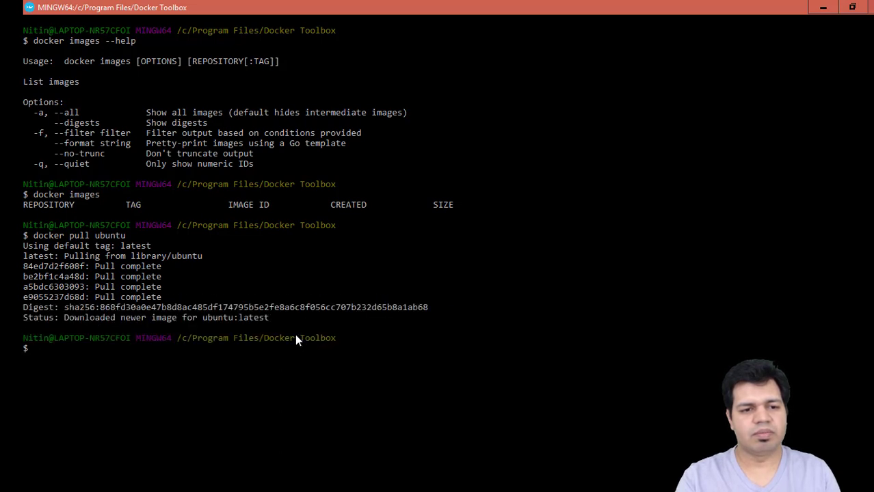
mouse_move(267, 325)
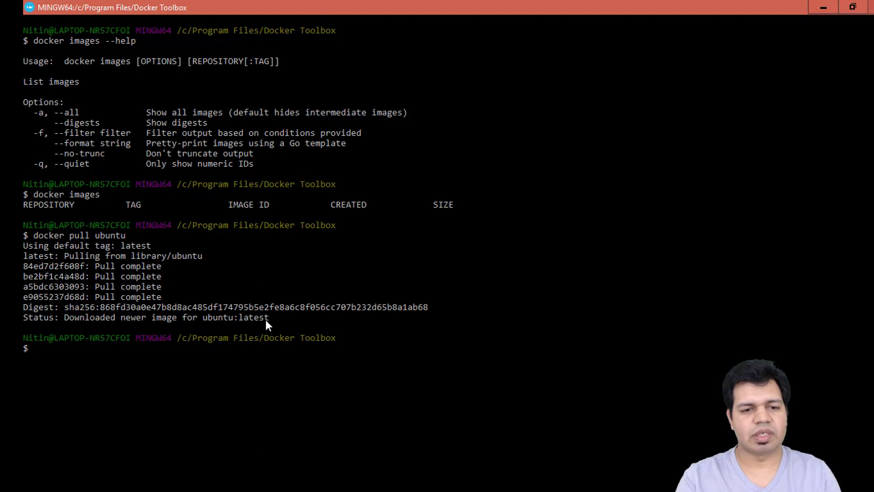
type("doc")
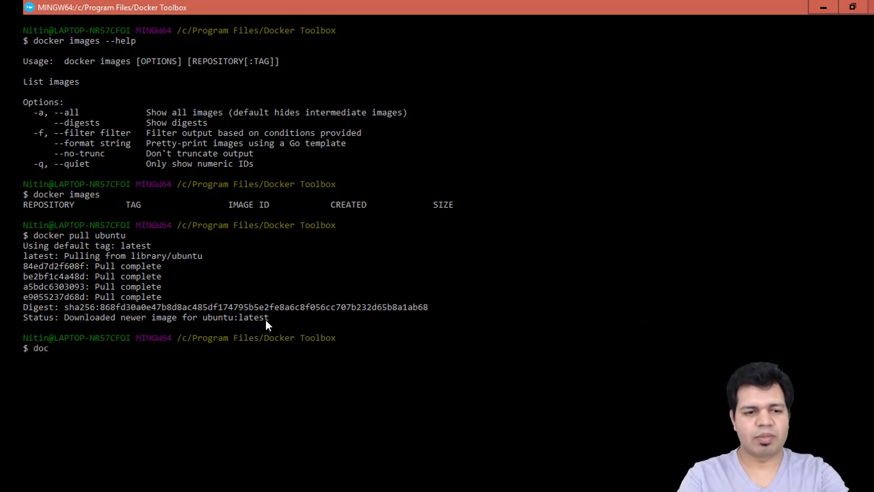
key("BackSpace")
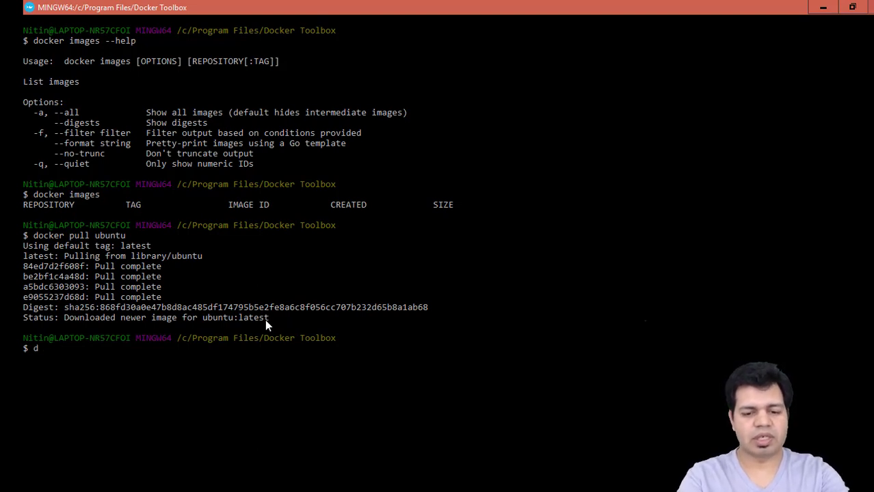
type("oc")
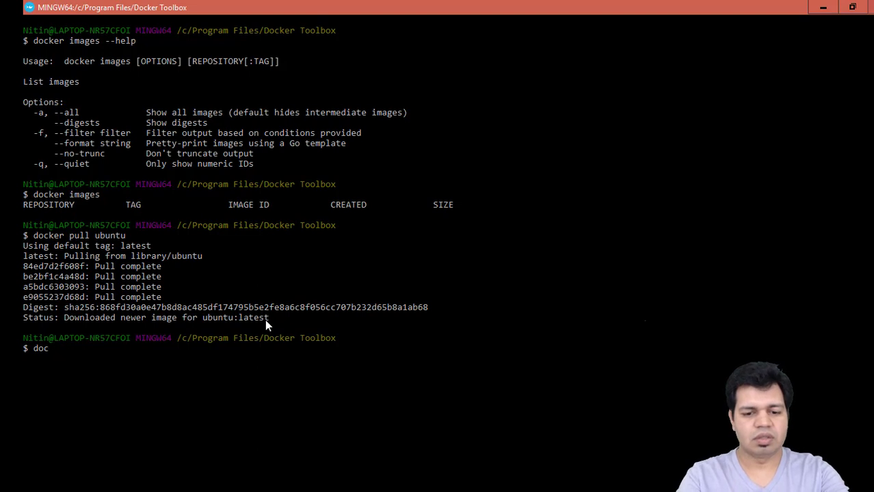
type("ker image")
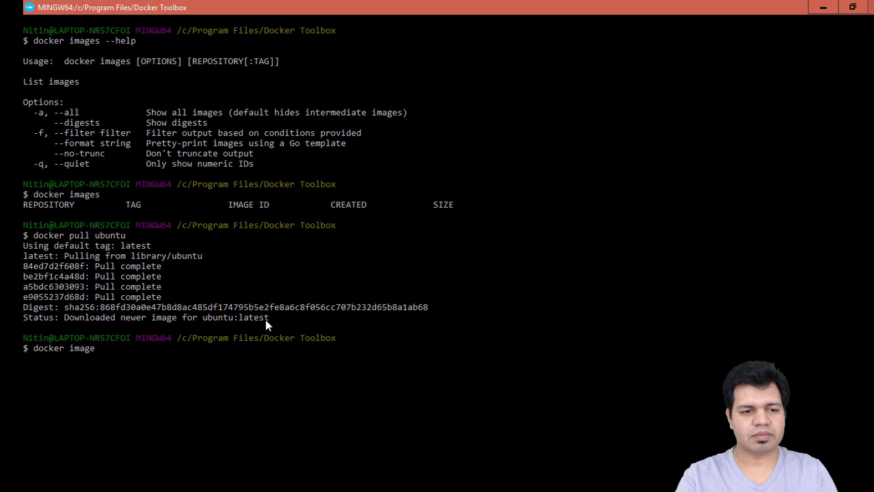
key("Return")
type("docker images")
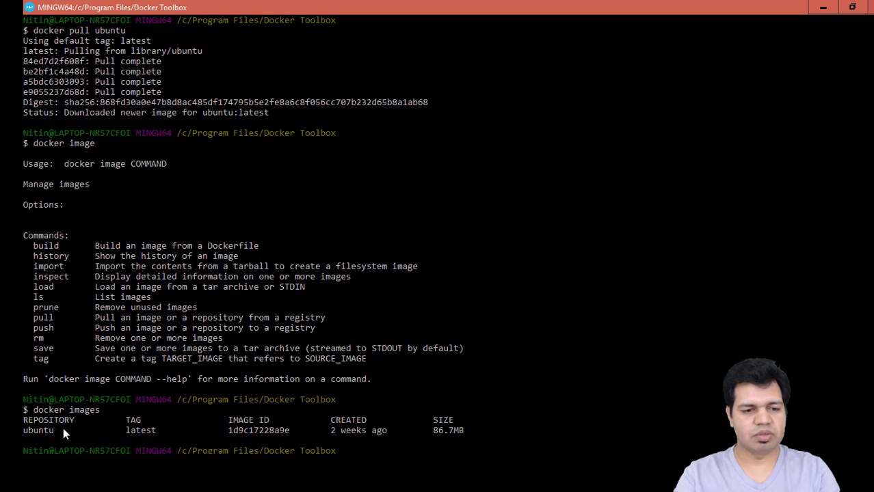
mouse_move(56, 433)
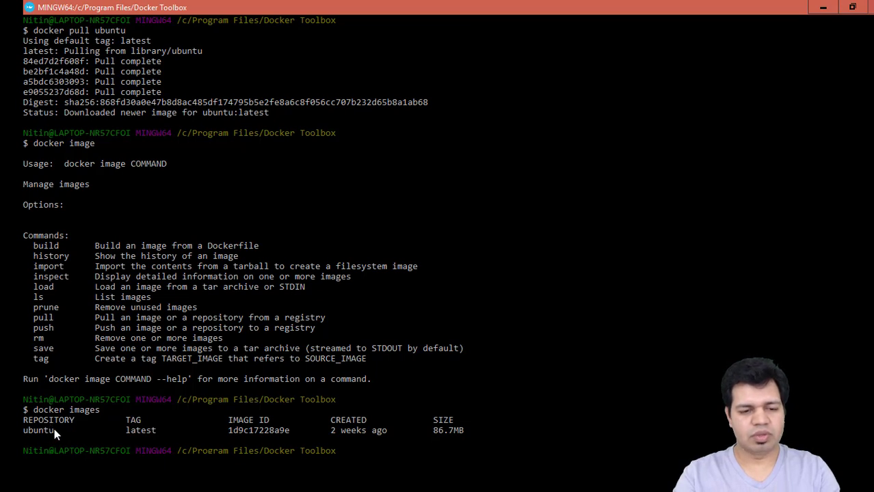
mouse_move(118, 439)
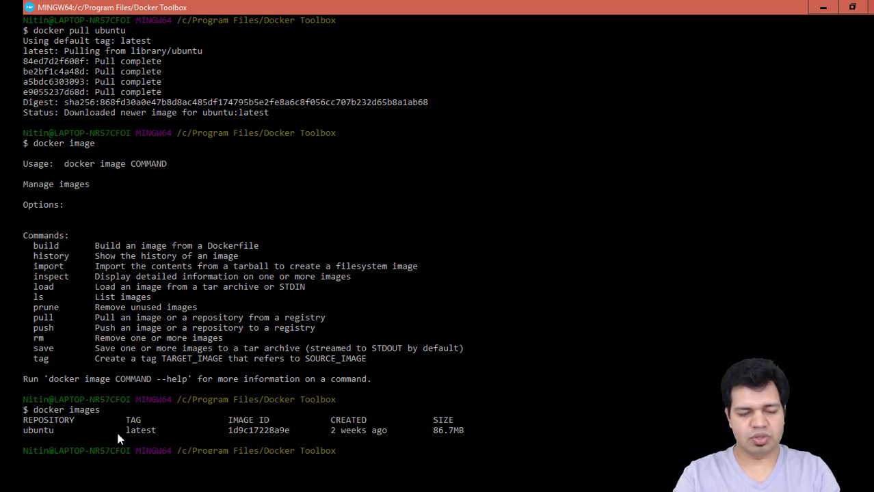
mouse_move(149, 438)
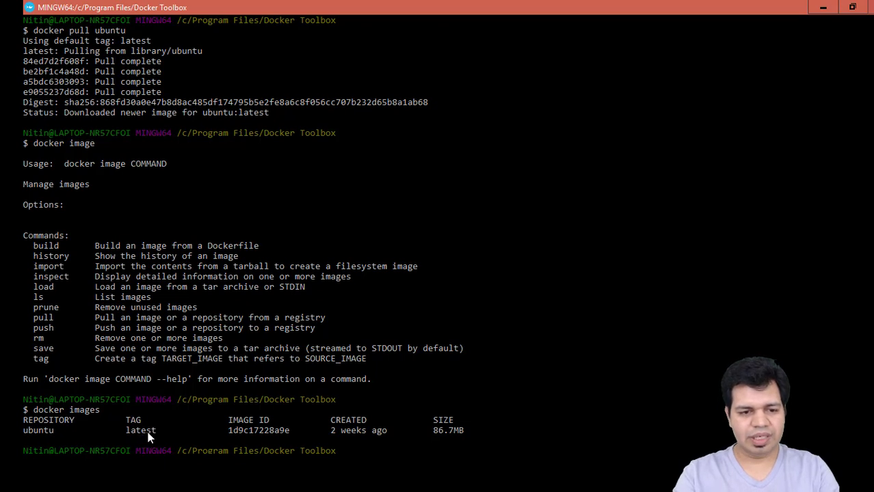
mouse_move(317, 435)
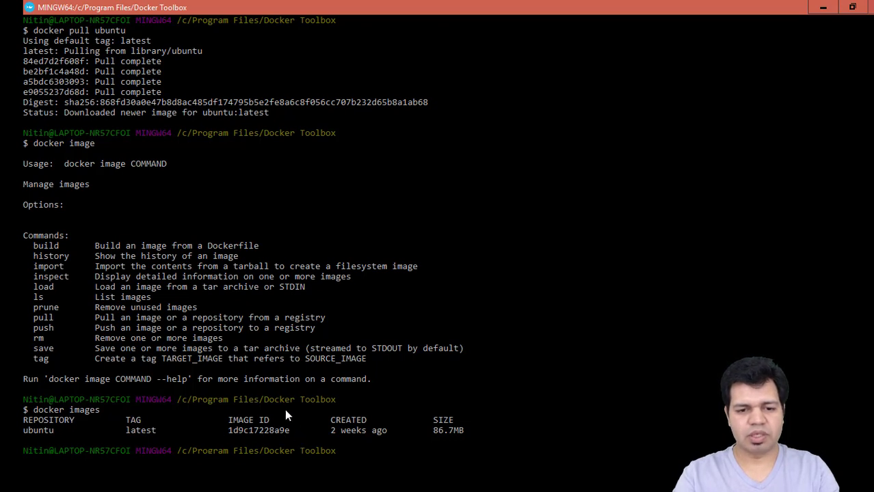
mouse_move(451, 408)
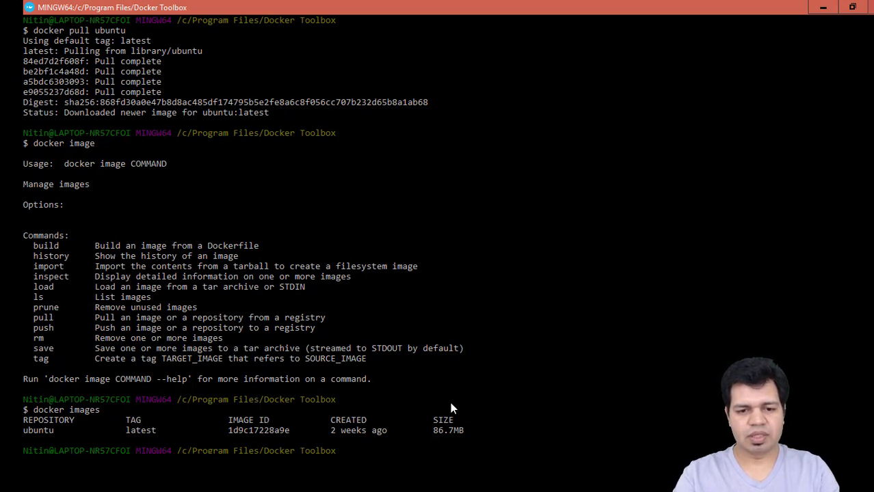
mouse_move(461, 431)
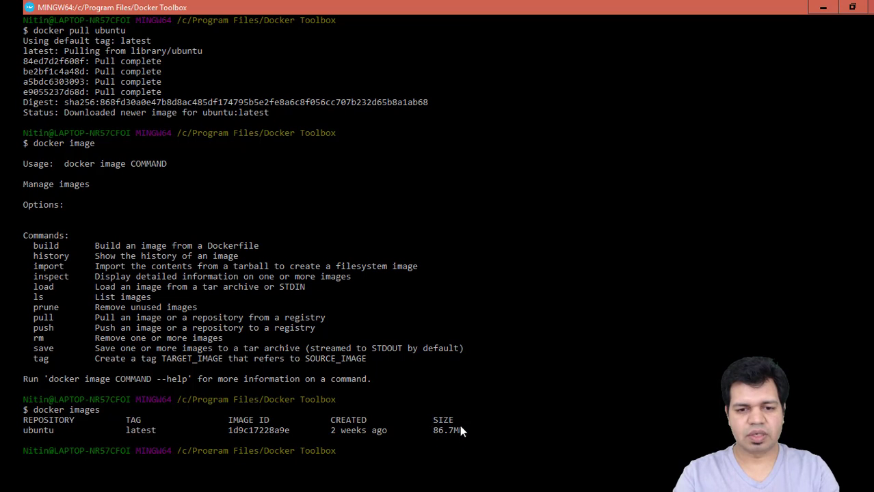